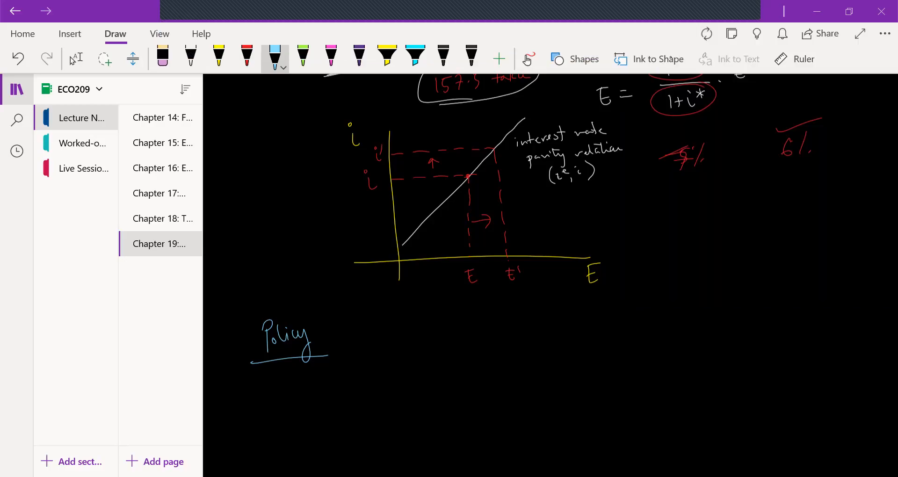
Step: In pink ink, label IS and LM and write Y = C(Y,T) + I(Y,i) + G under Policy
left_click(247, 55)
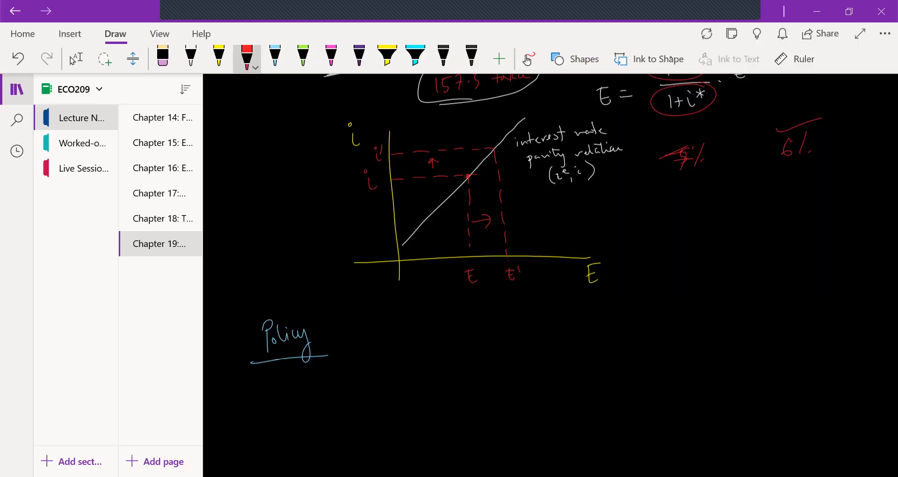
left_click(219, 54)
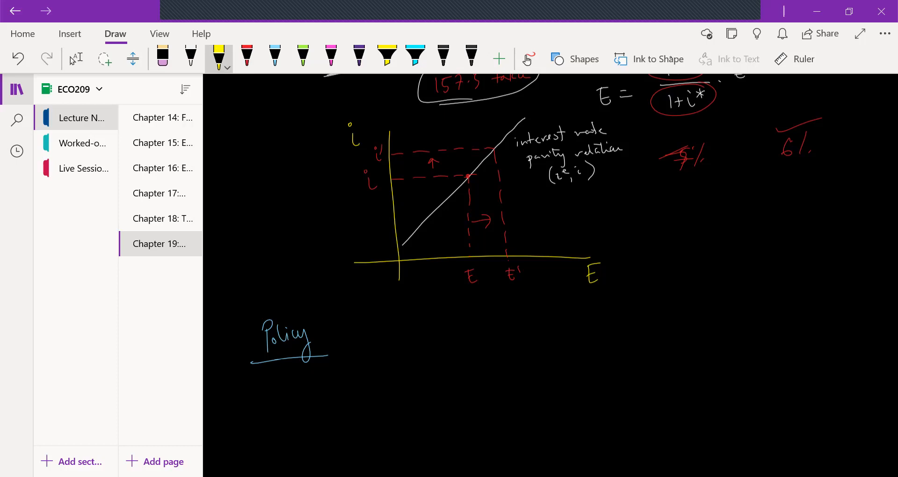
left_click(330, 55)
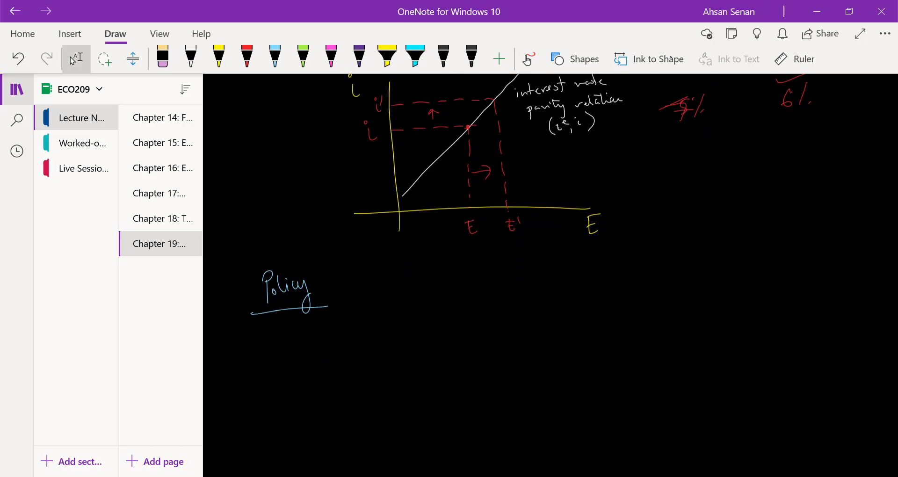
left_click(330, 55)
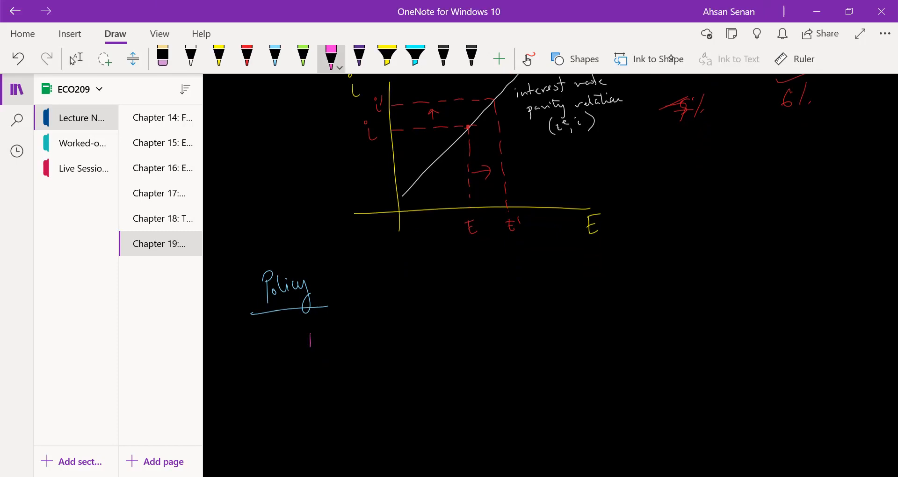
left_click_drag(302, 344, 329, 341)
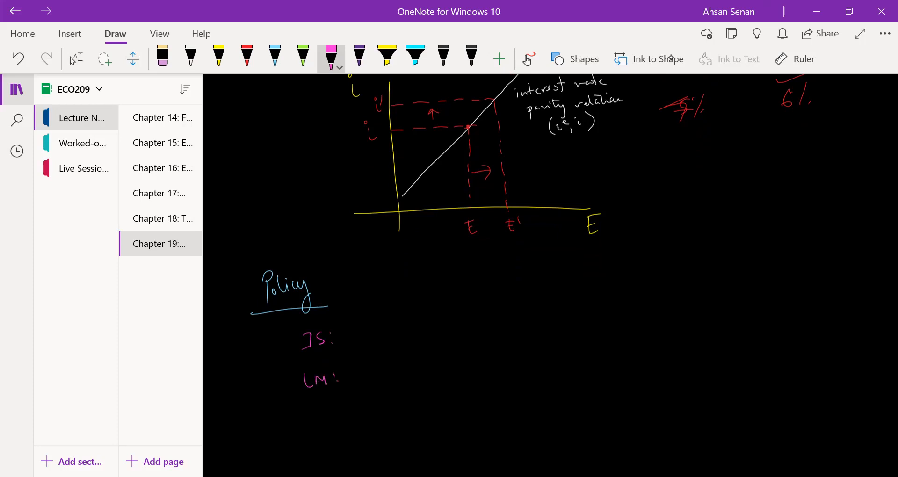
left_click_drag(346, 324, 359, 329)
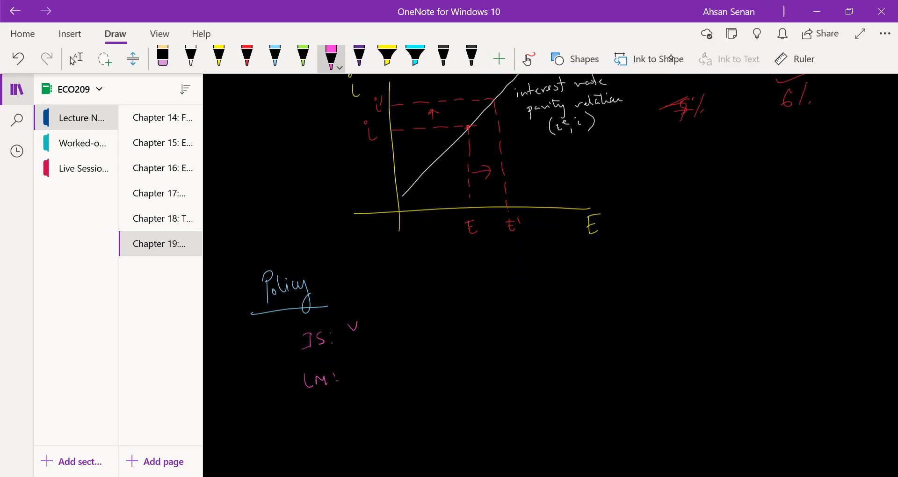
left_click_drag(349, 324, 373, 332)
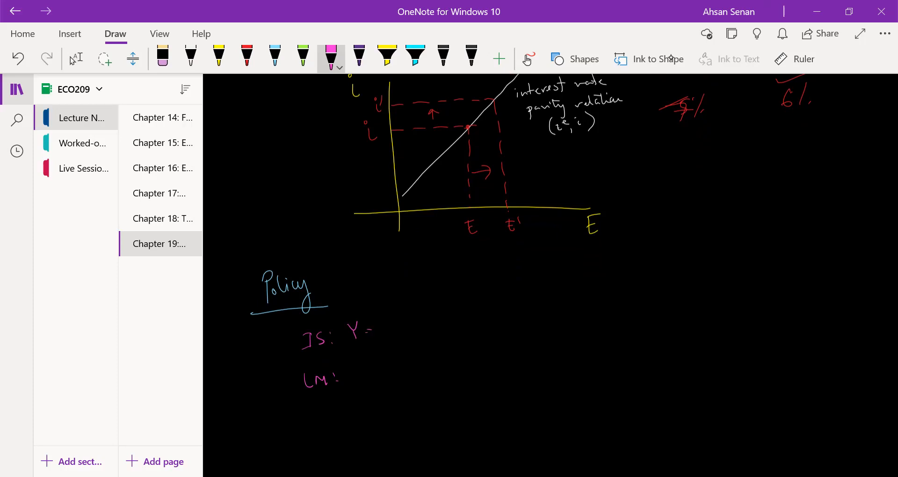
left_click_drag(381, 326, 427, 327)
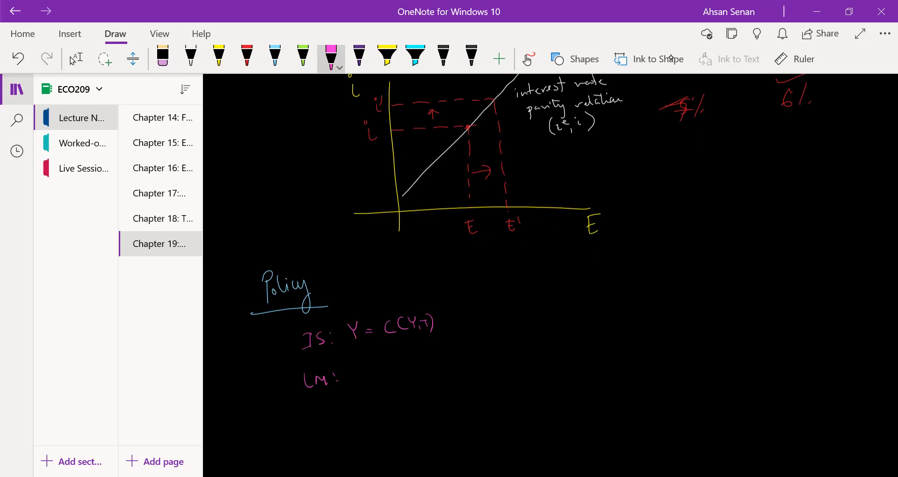
left_click_drag(441, 320, 489, 313)
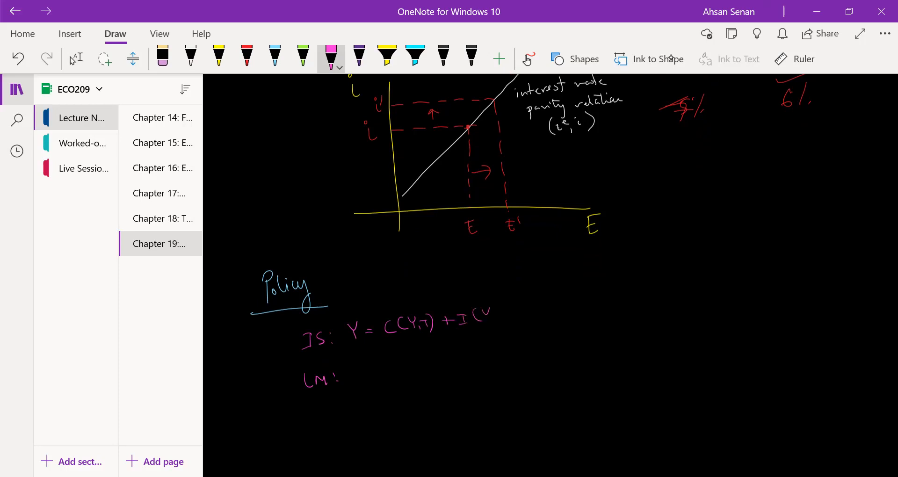
left_click_drag(486, 318, 505, 318)
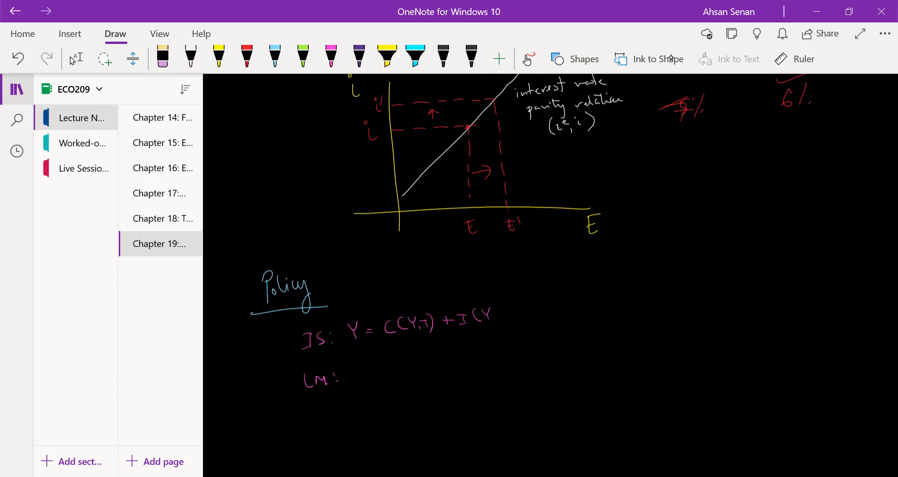
left_click(330, 55)
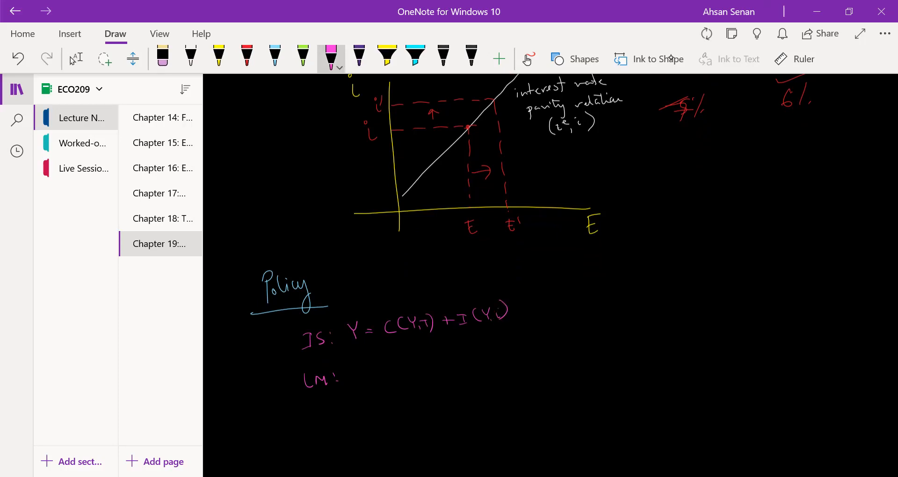
left_click_drag(513, 318, 539, 312)
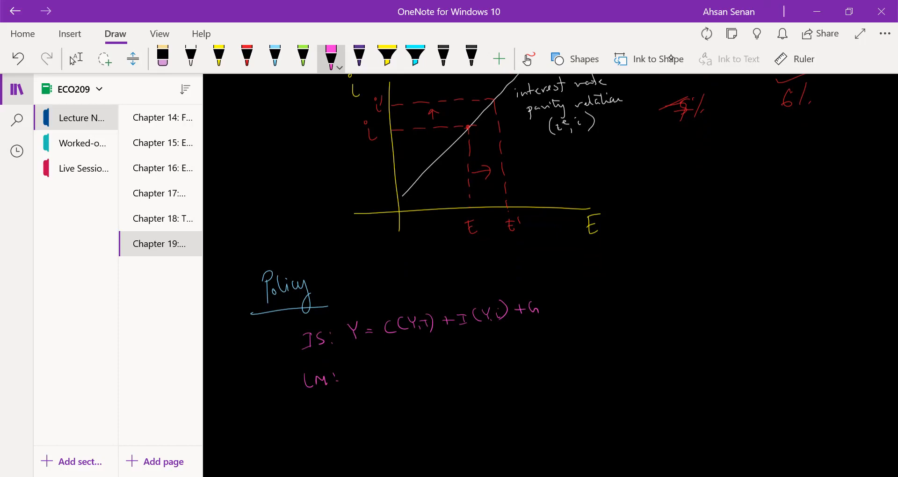
Step: Add the net exports term NX(Y, Y*, (1+i)/(1+i*)·Eᵉ) and the LM condition i = ī
left_click_drag(551, 303, 588, 300)
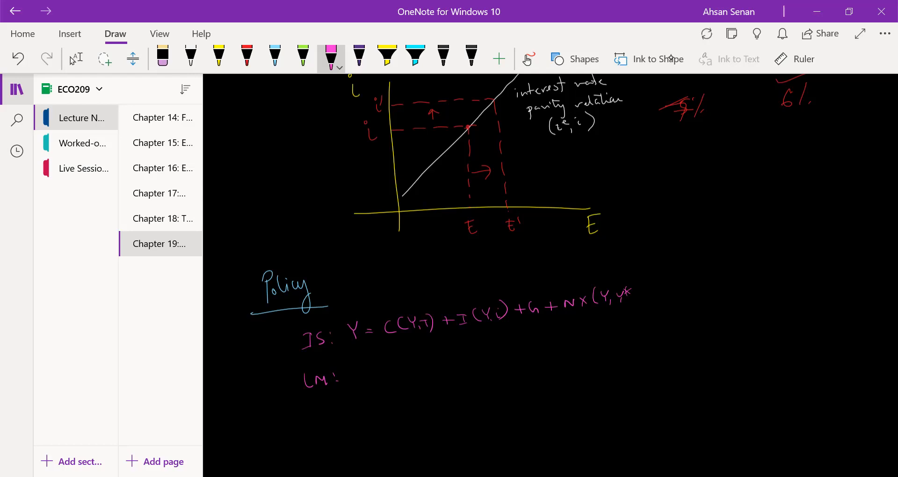
left_click_drag(634, 301, 634, 310)
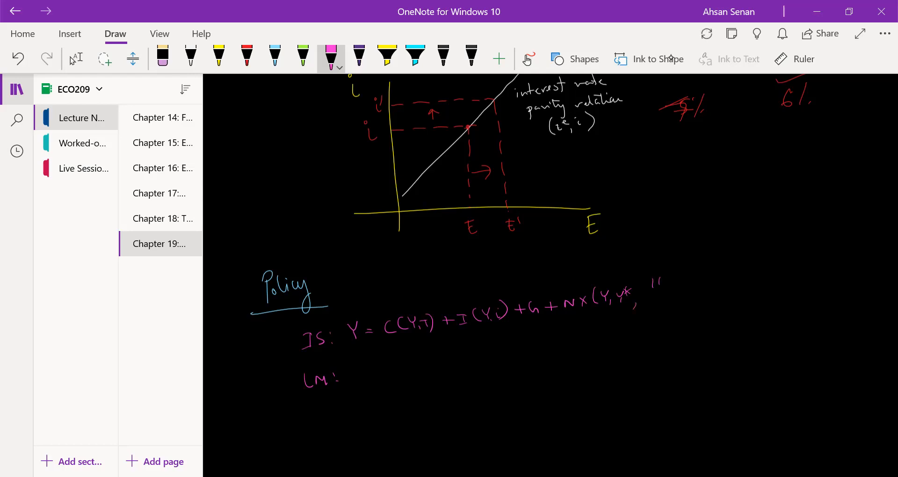
left_click_drag(648, 281, 673, 307)
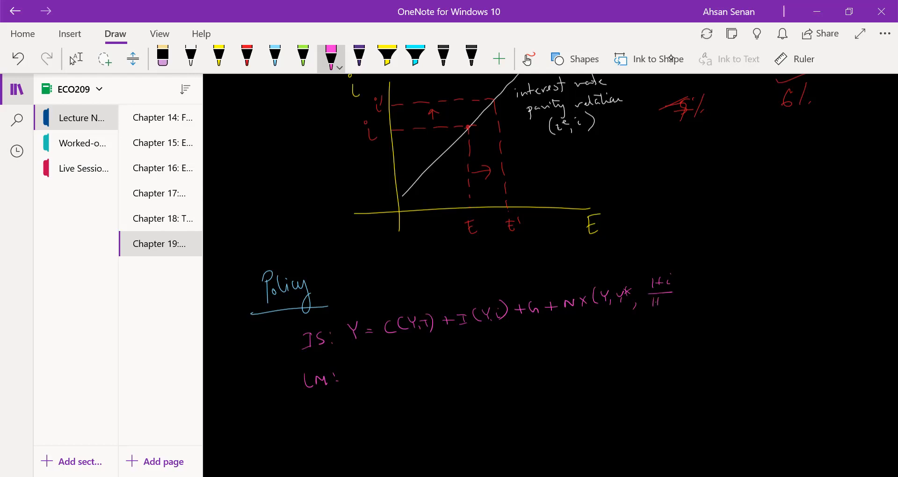
left_click_drag(647, 300, 680, 297)
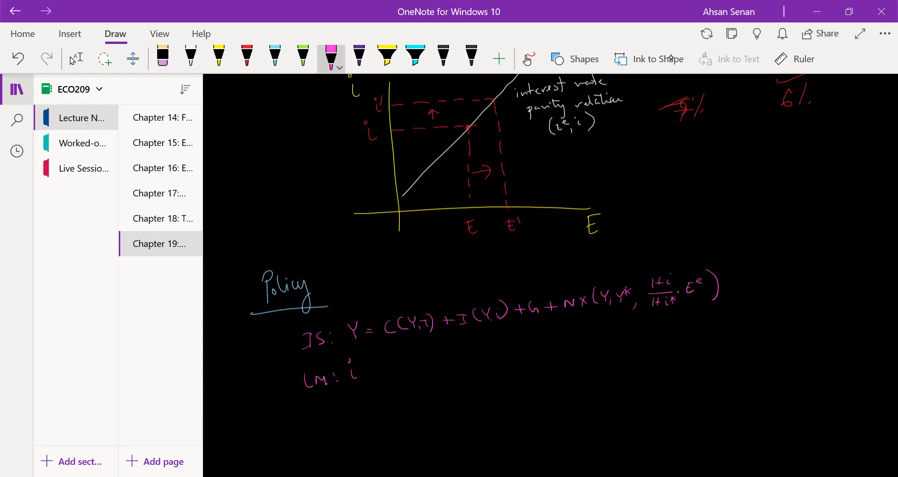
left_click_drag(362, 369, 392, 368)
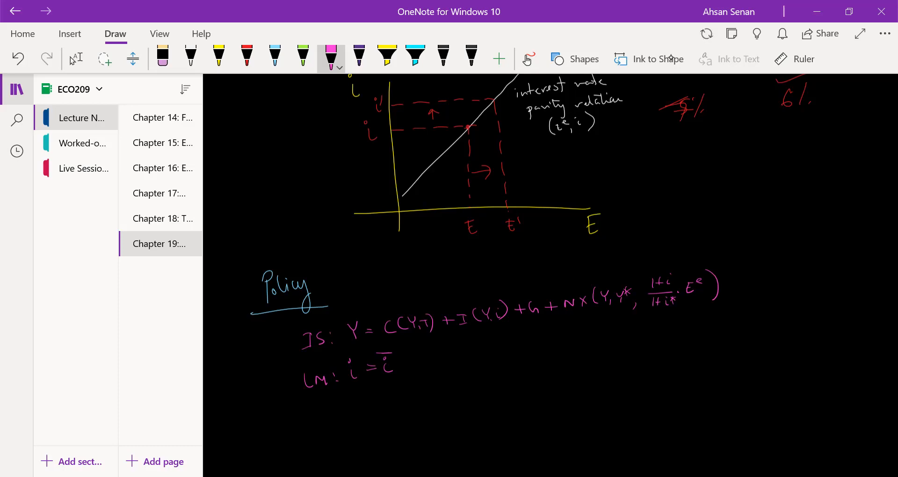
Step: Write 'What happens when i changes?' in red below LM and underline it
scroll("down", 3)
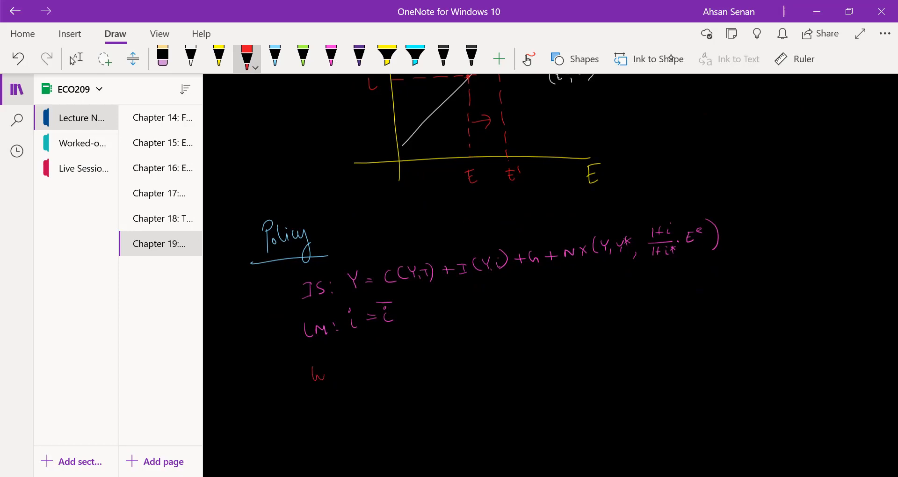
left_click_drag(312, 372, 372, 364)
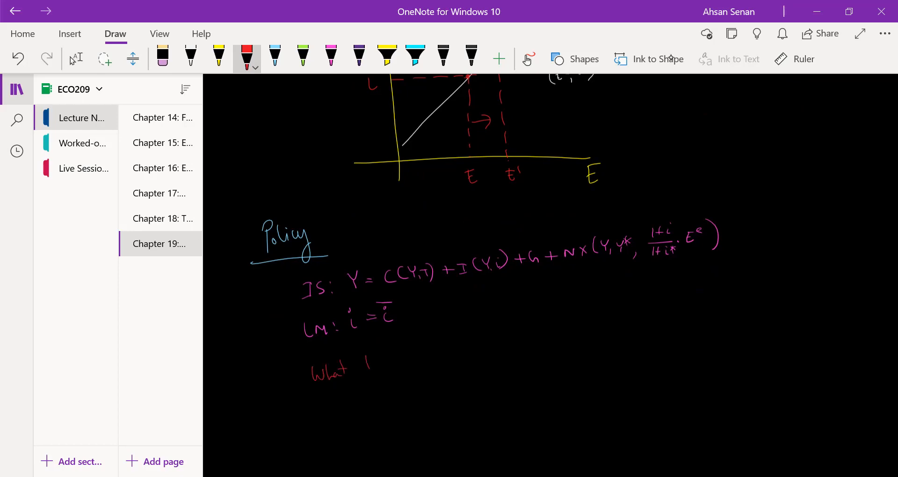
left_click_drag(367, 364, 407, 364)
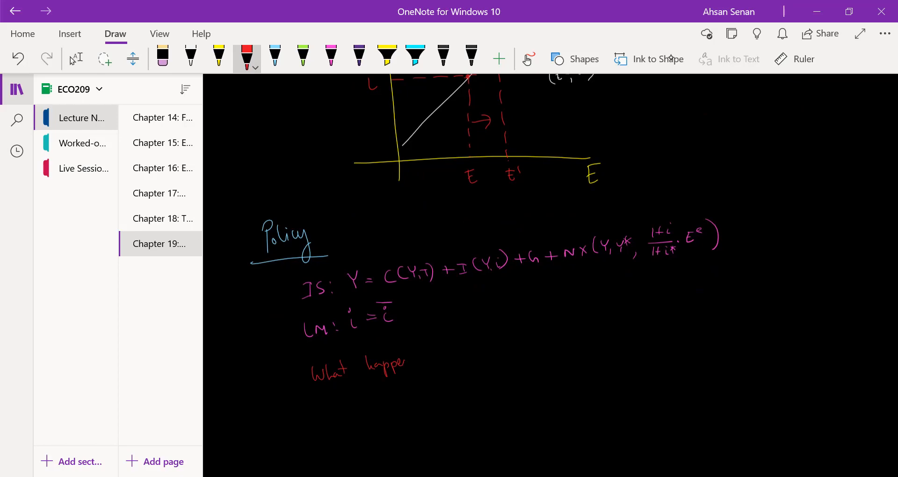
left_click_drag(395, 364, 444, 359)
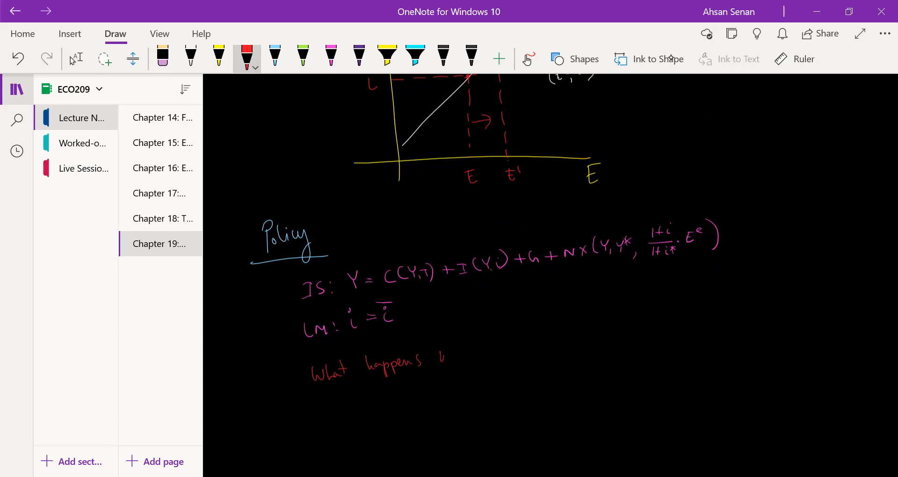
left_click_drag(441, 353, 504, 349)
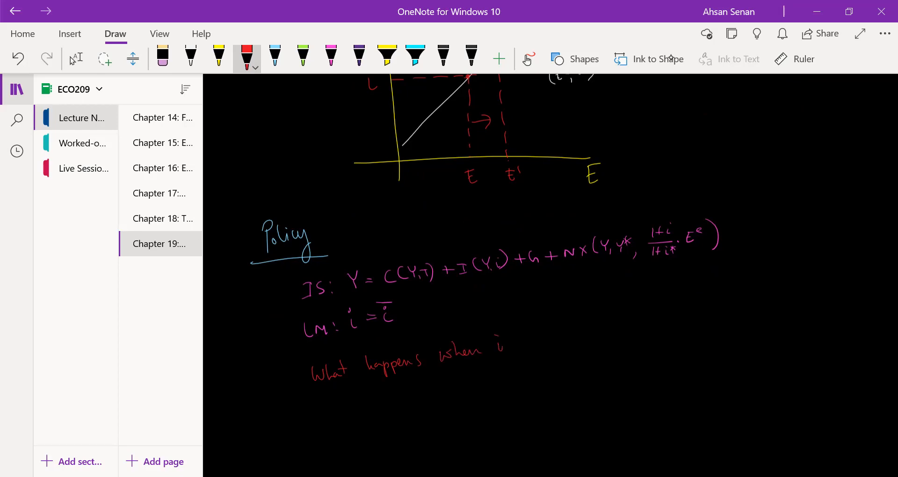
left_click_drag(519, 344, 564, 344)
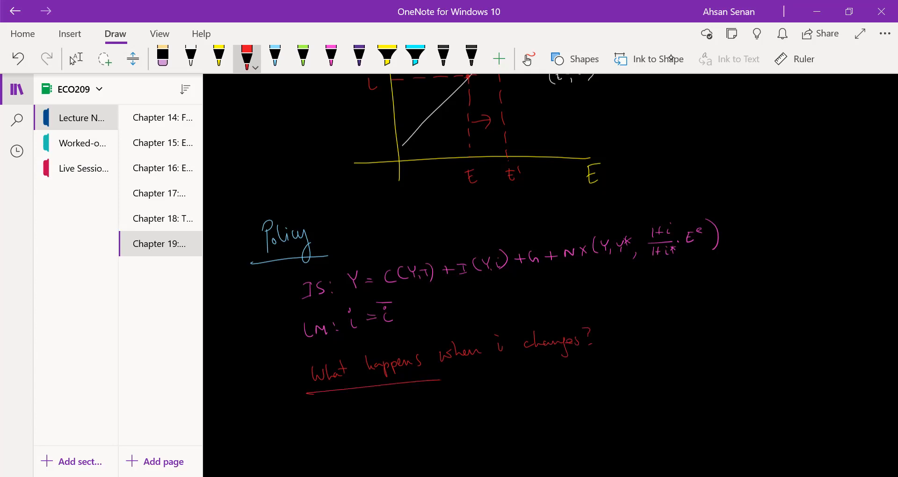
scroll("down", 3)
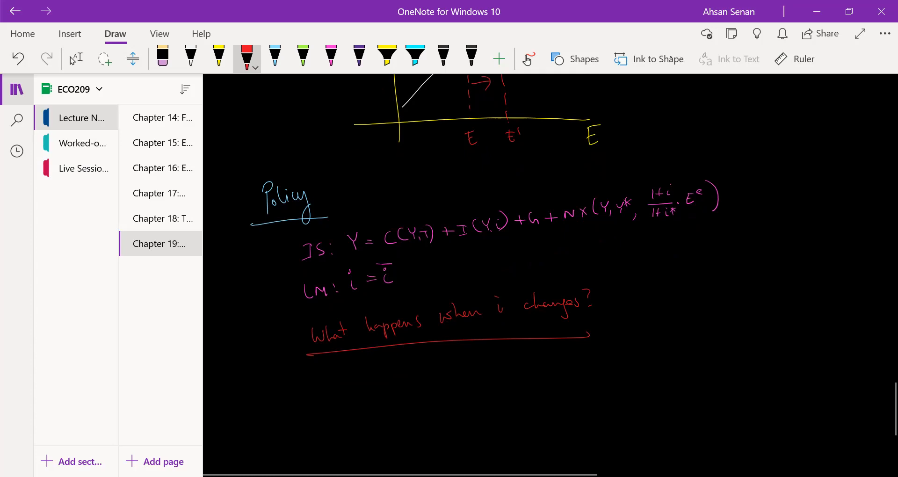
left_click(76, 58)
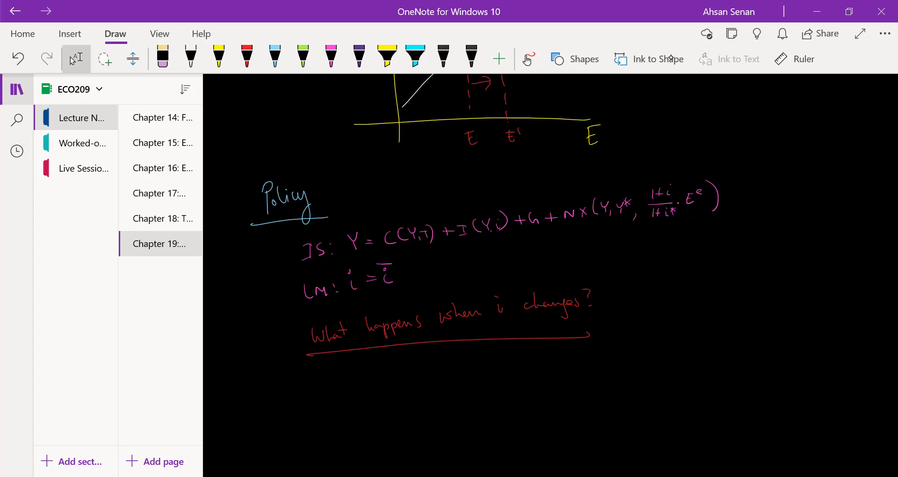
Step: Bracket the IS and LM equations, change 'changes' to 'increase', and start point ① 'i will directly'
left_click_drag(292, 243, 292, 310)
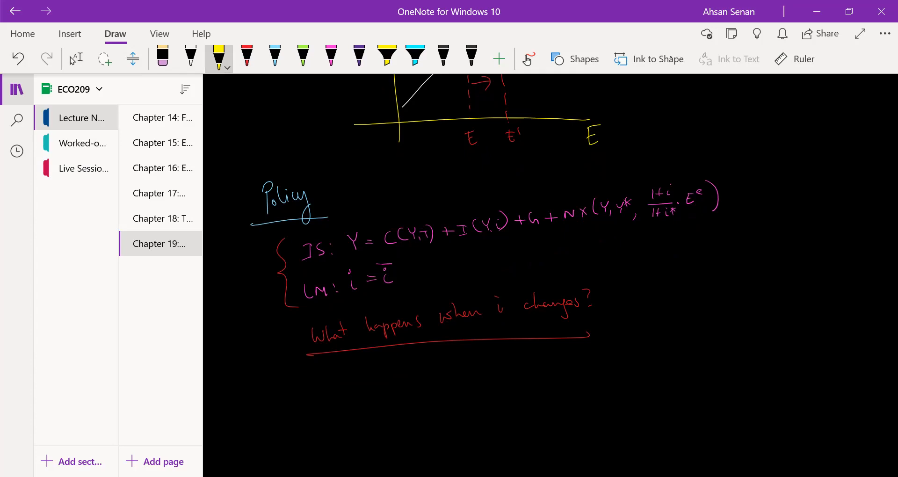
left_click_drag(292, 381, 300, 407)
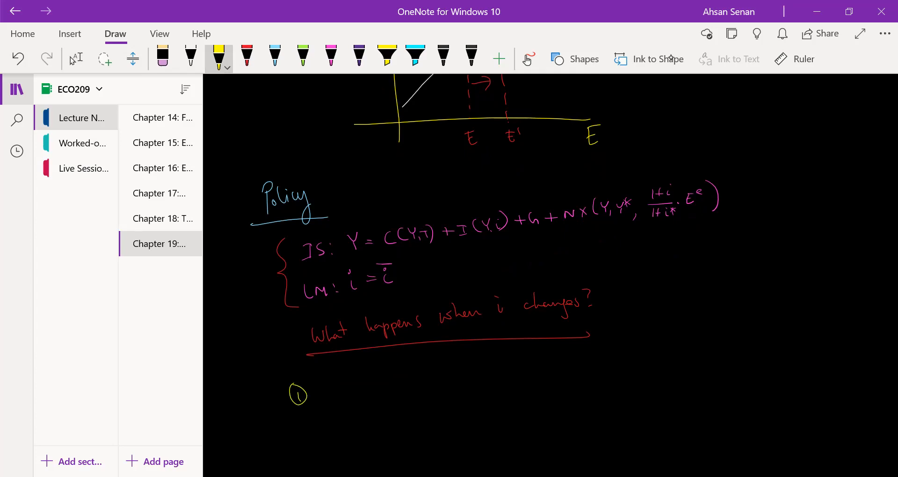
left_click_drag(322, 389, 327, 399)
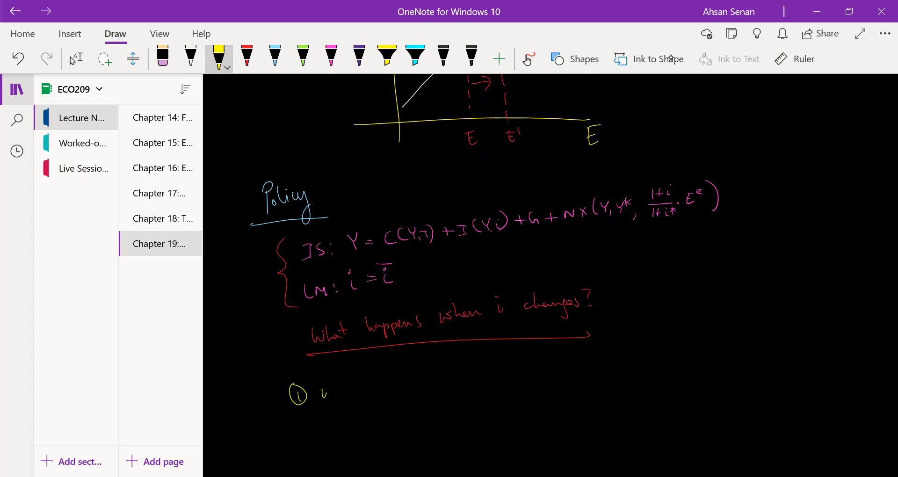
left_click_drag(521, 307, 567, 302)
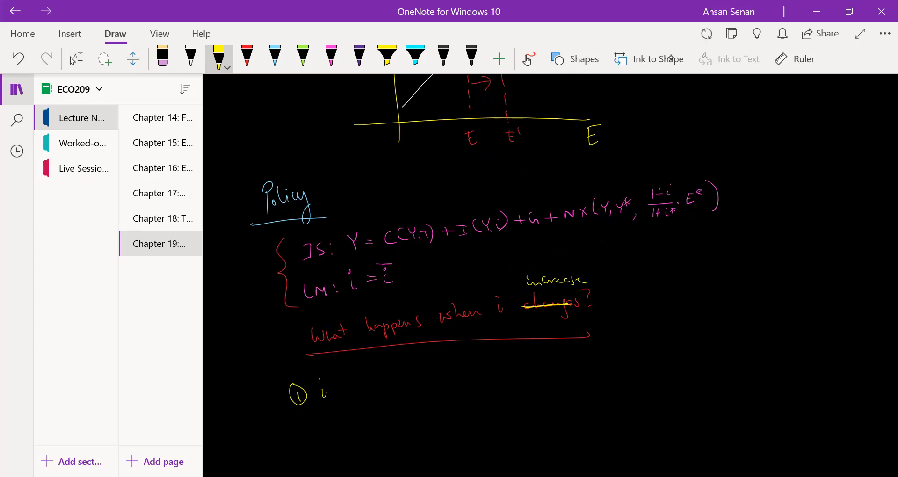
left_click_drag(337, 395, 353, 395)
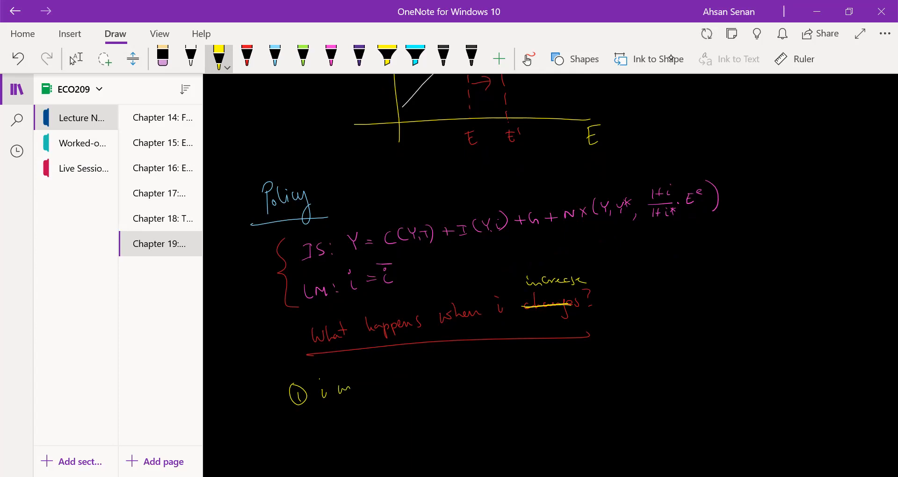
left_click_drag(355, 384, 401, 381)
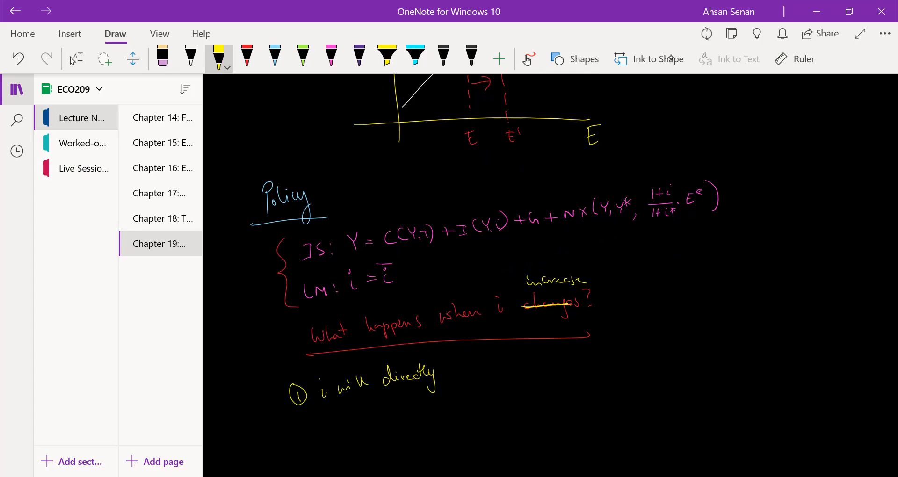
Step: Finish point ①: reduce I, which will reduce Z and Y, with a red '(closed + open economies)' note
left_click_drag(448, 372, 496, 364)
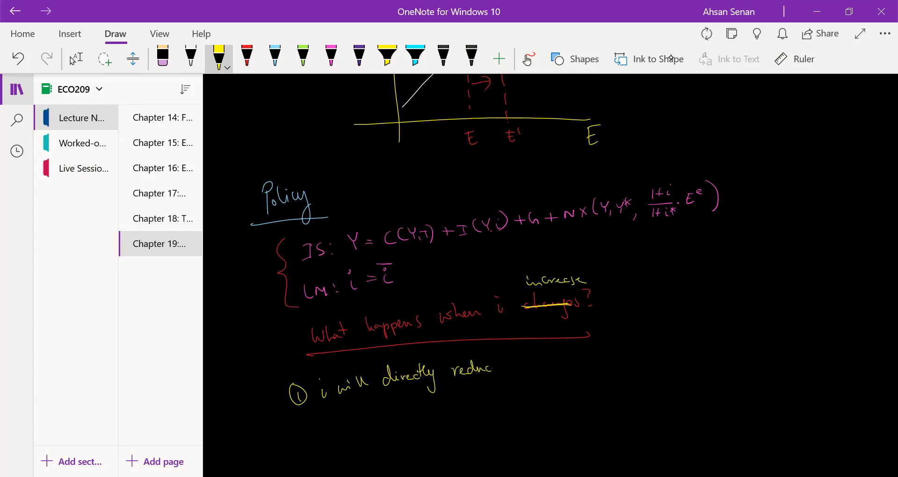
left_click_drag(510, 367, 553, 366)
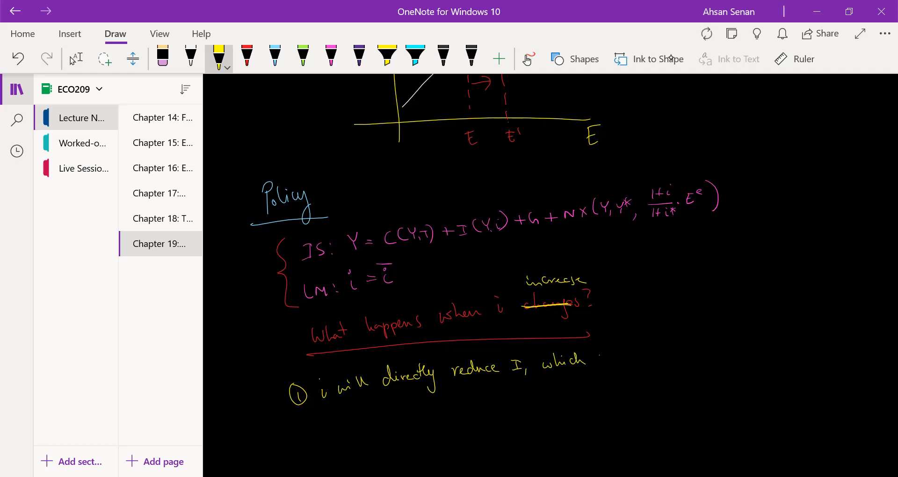
left_click_drag(590, 361, 653, 353)
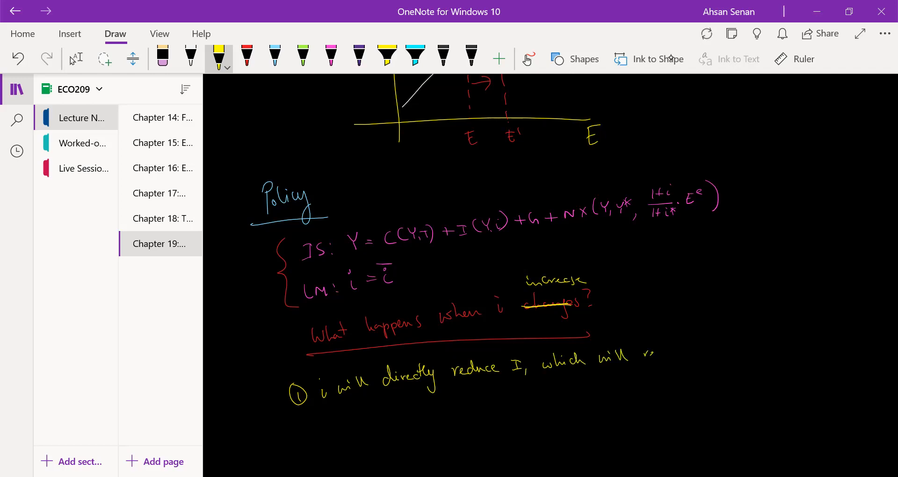
left_click_drag(642, 353, 710, 349)
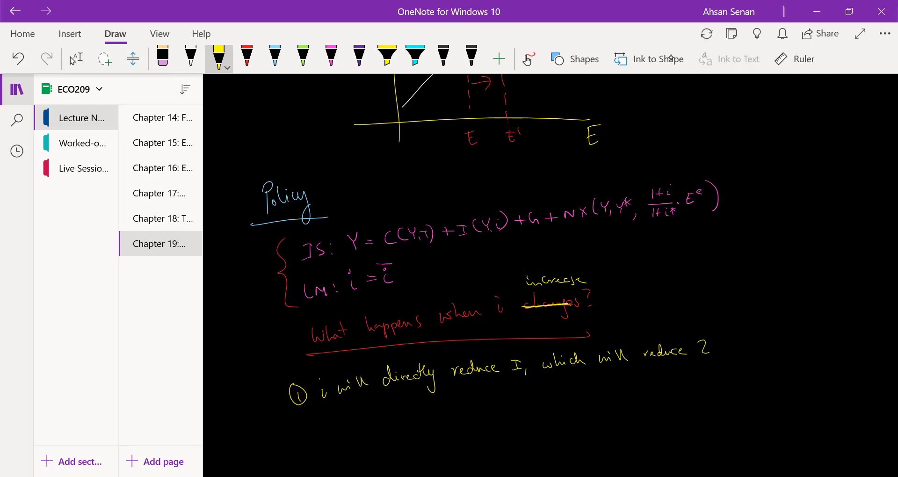
left_click_drag(693, 347, 756, 346)
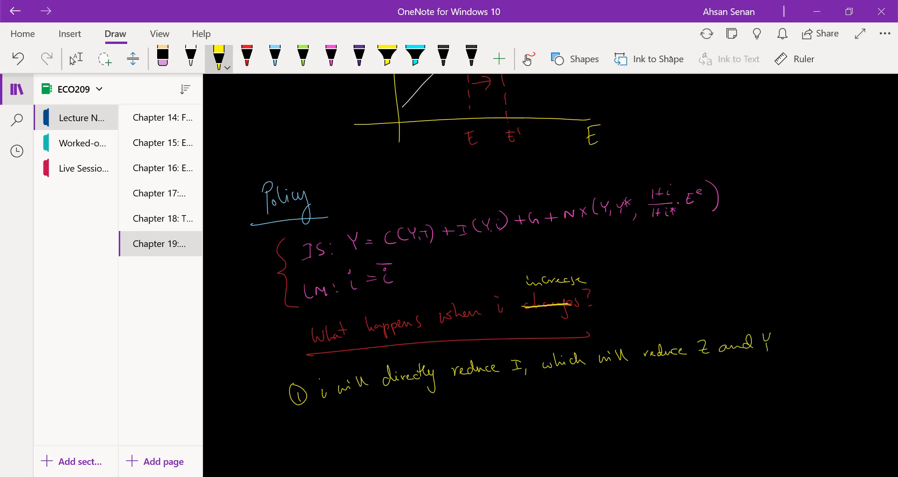
left_click(246, 55)
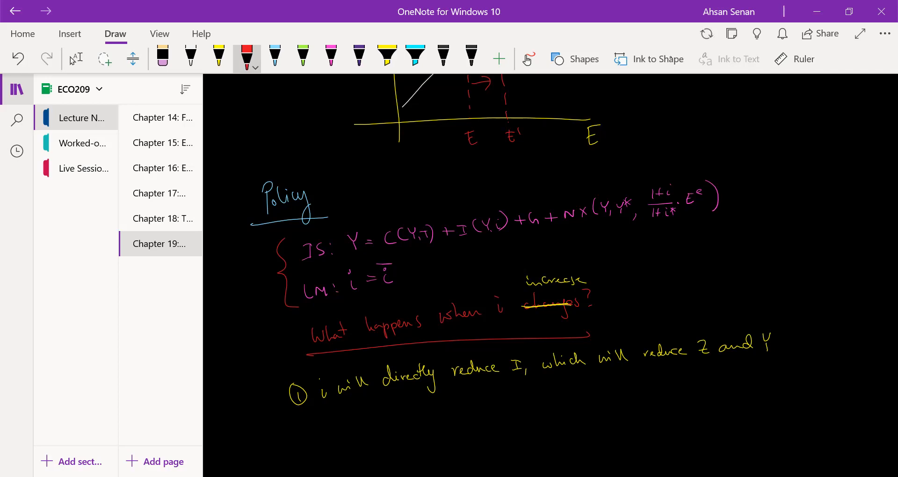
left_click_drag(794, 329, 790, 358)
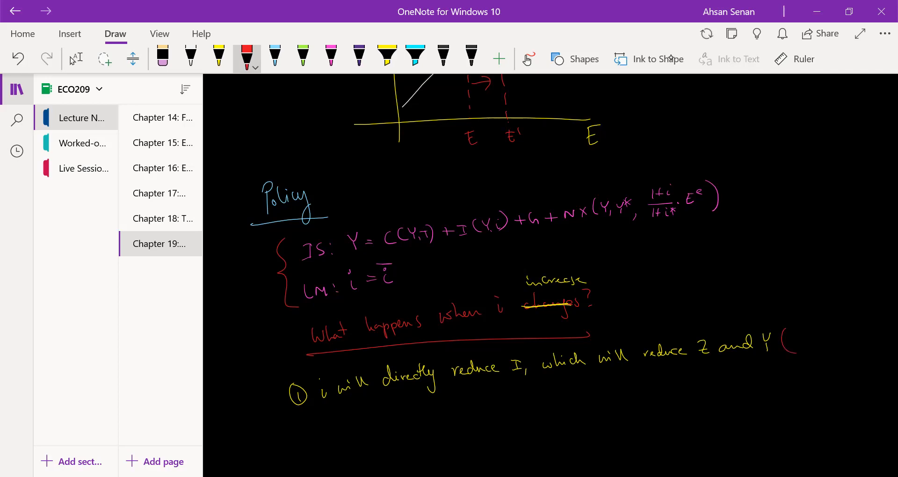
left_click_drag(791, 332, 836, 338)
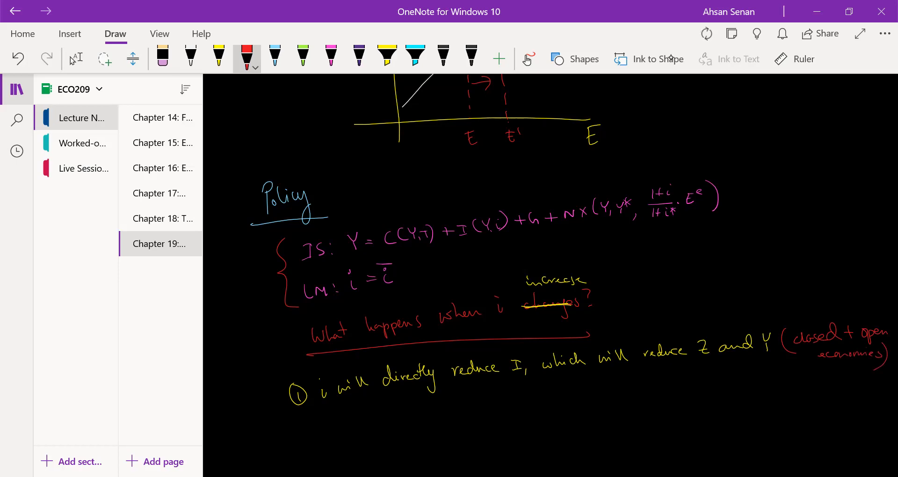
Step: Write point ② 'i will directly increase E' in yellow ink
left_click(219, 57)
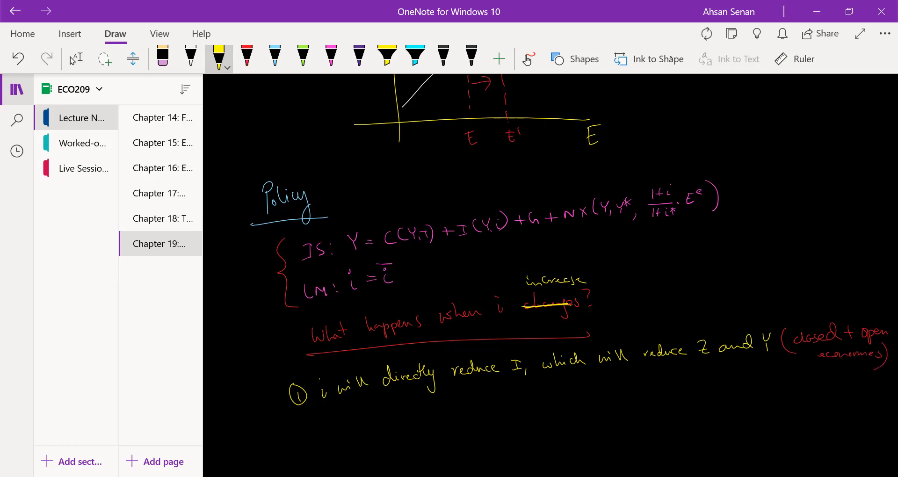
scroll("down", 3)
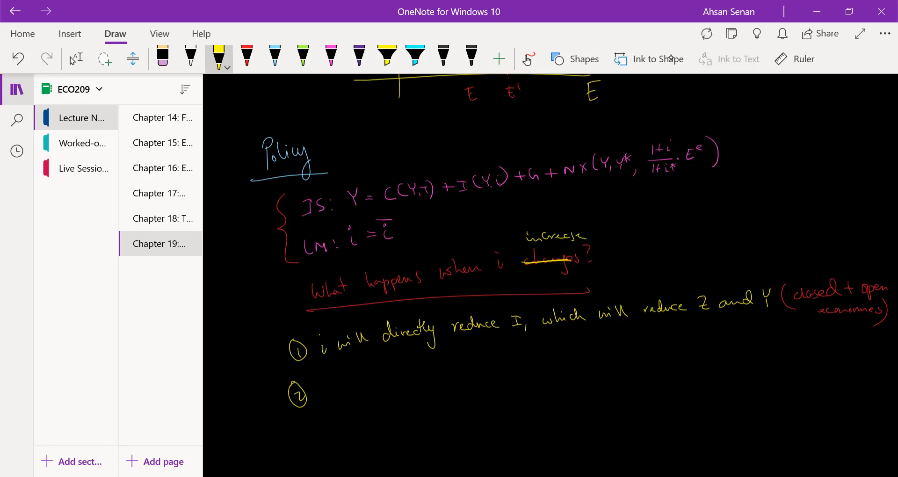
left_click_drag(324, 402, 327, 390)
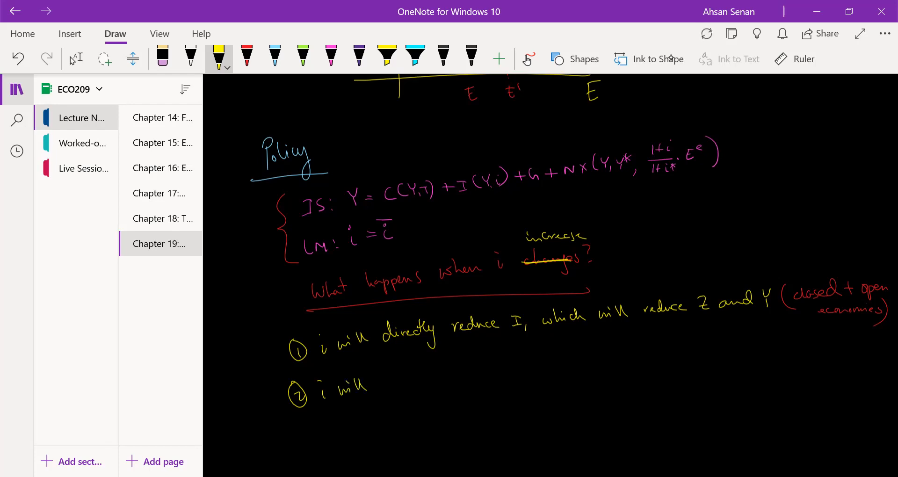
left_click_drag(373, 378, 407, 378)
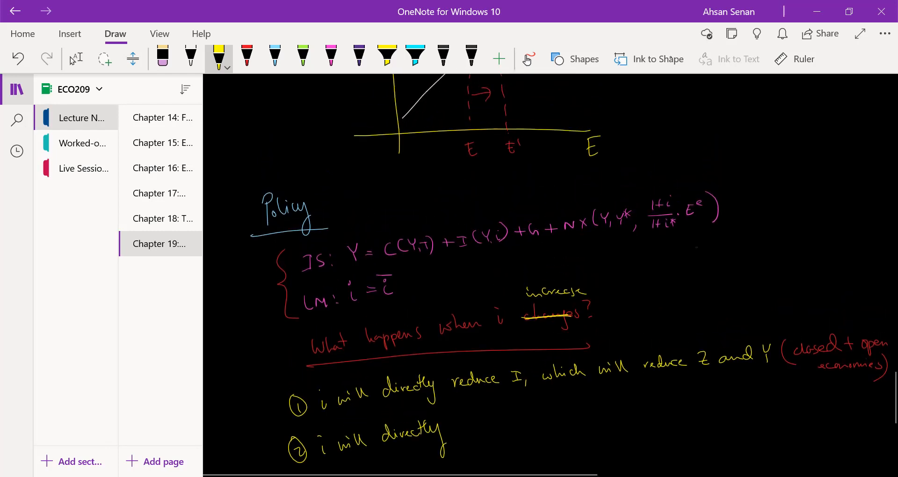
scroll("down", 3)
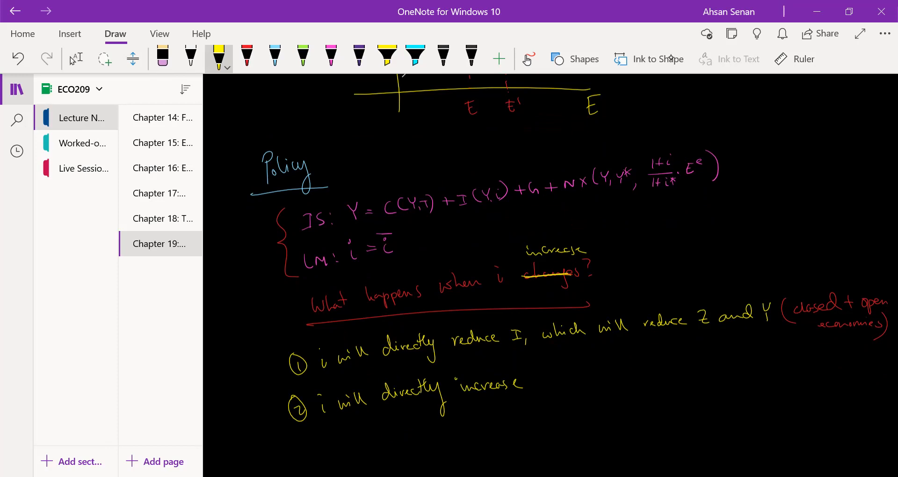
left_click_drag(537, 375, 545, 390)
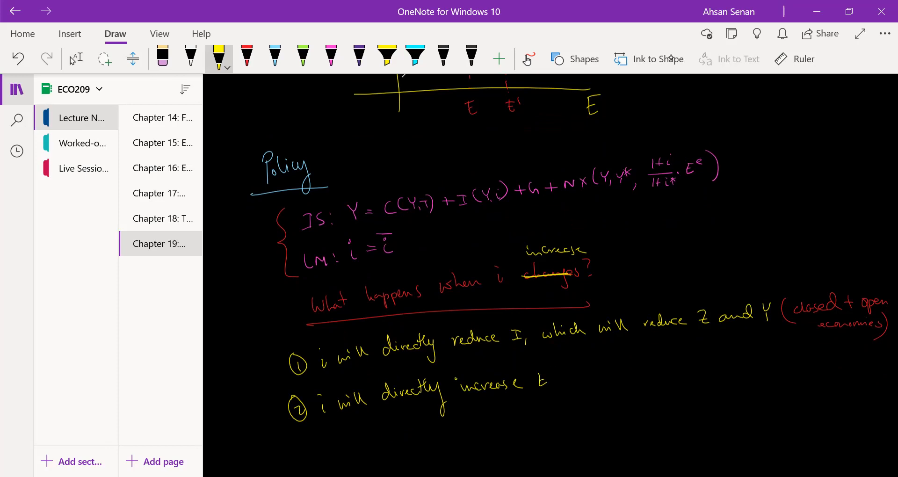
left_click(246, 54)
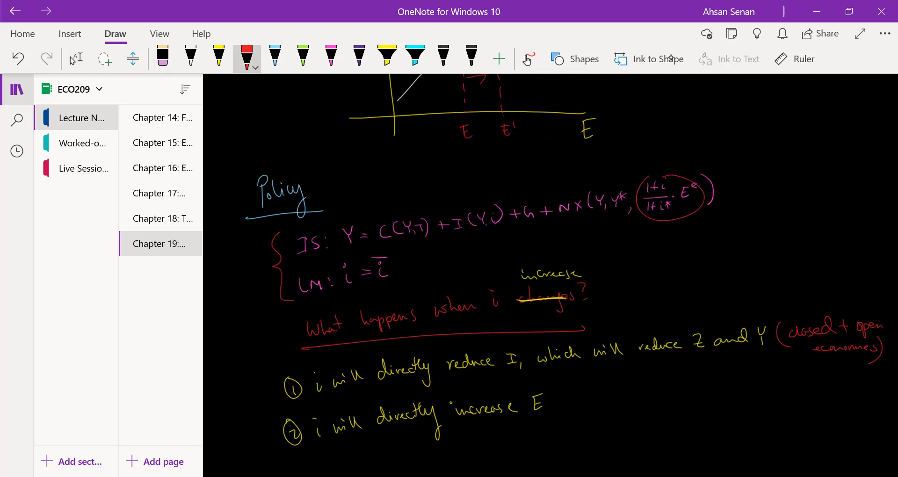
Step: Write E = (1+i)/(1+i*)·Eᵉ in red to the right of the IS and LM equations
left_click_drag(671, 270, 737, 247)
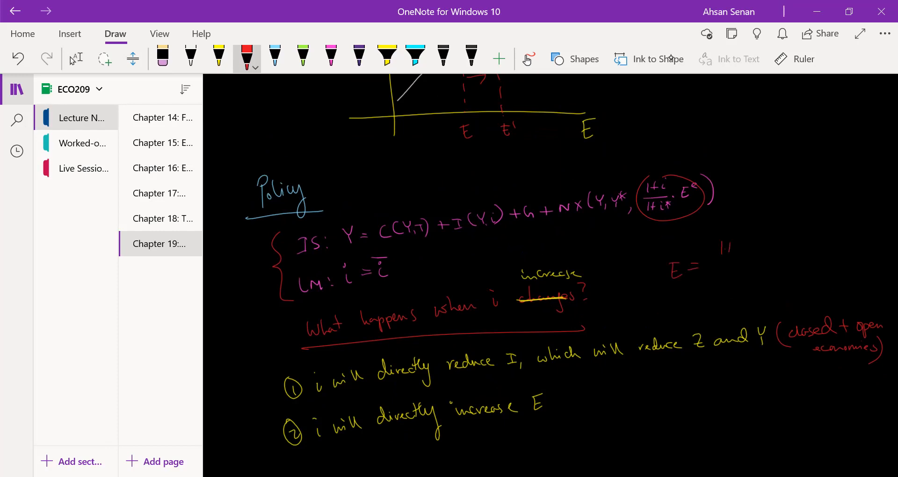
left_click_drag(719, 246, 739, 280)
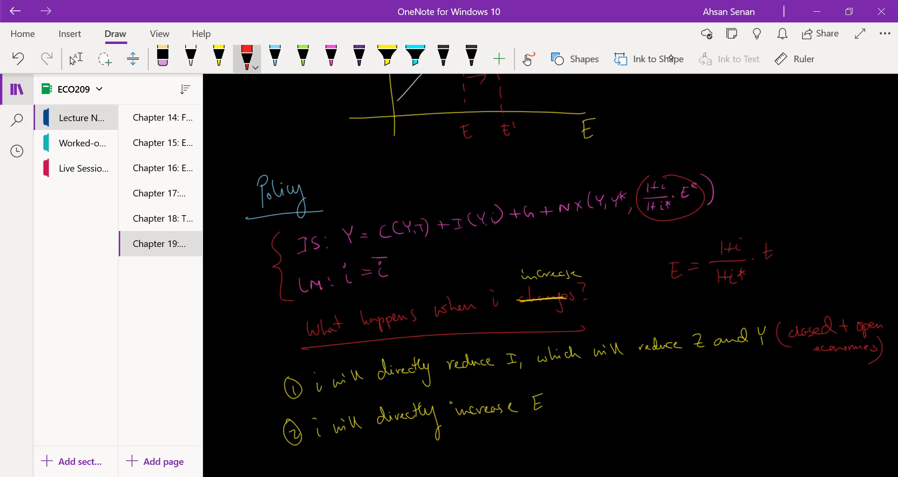
left_click(218, 56)
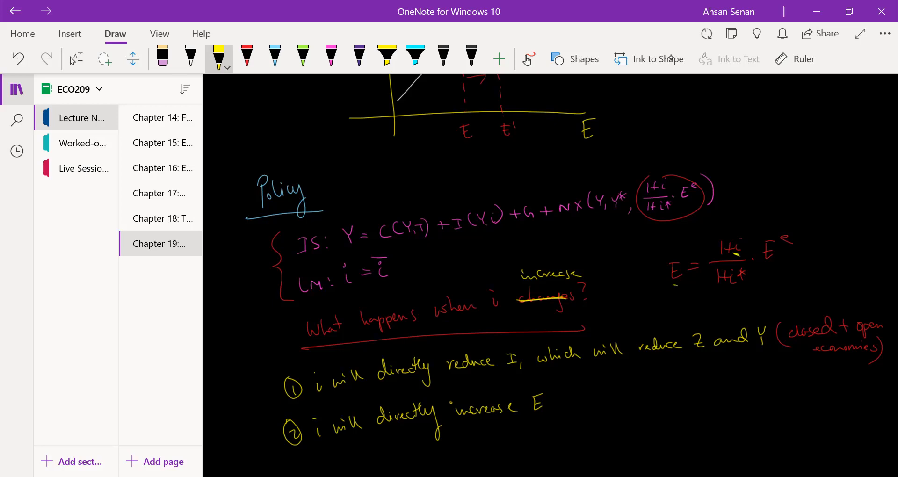
Step: Continue point ②: which will lower net export, so Z and Y fall, with '(open economies)' in red
scroll("down", 3)
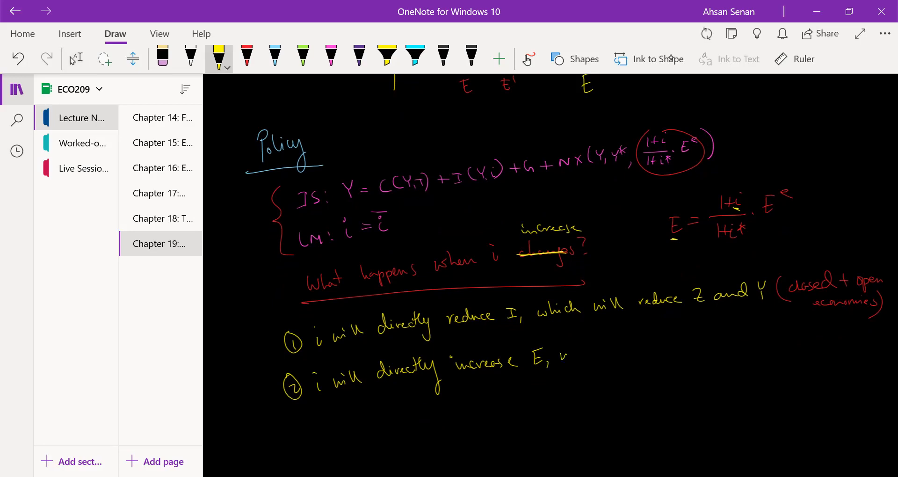
left_click_drag(559, 355, 615, 353)
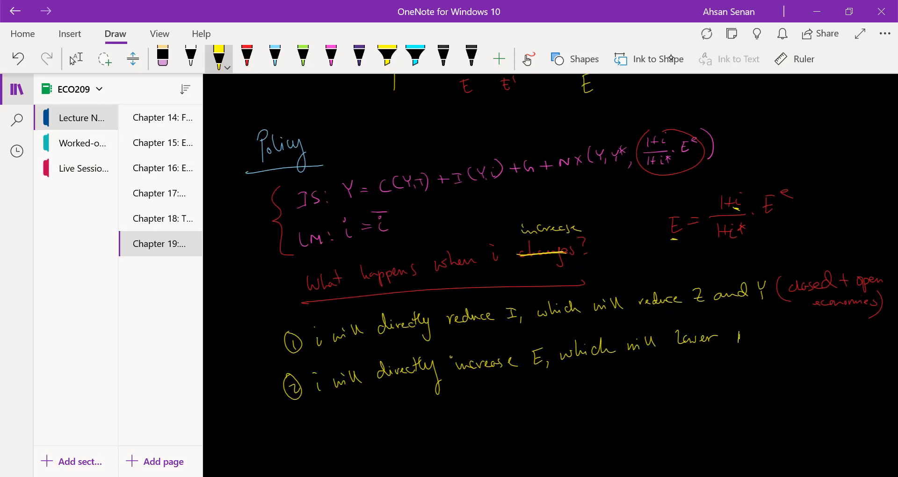
left_click_drag(739, 335, 770, 335)
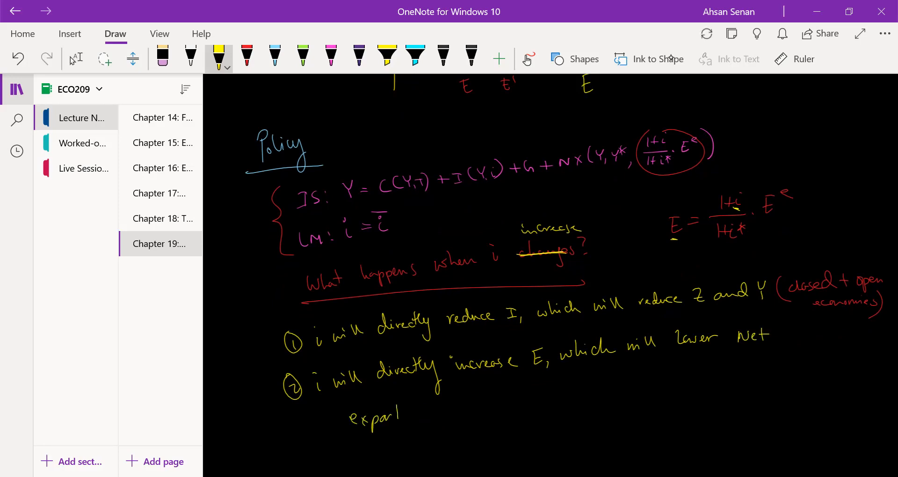
left_click_drag(395, 412, 435, 413)
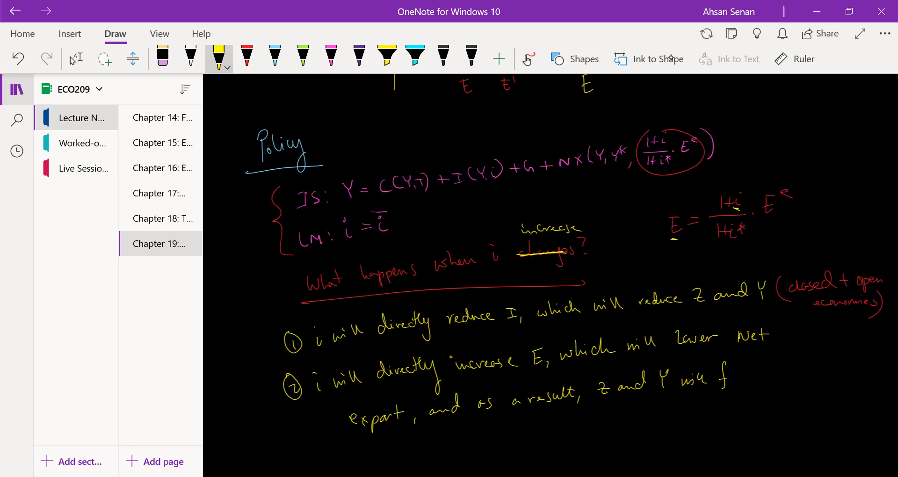
left_click(246, 55)
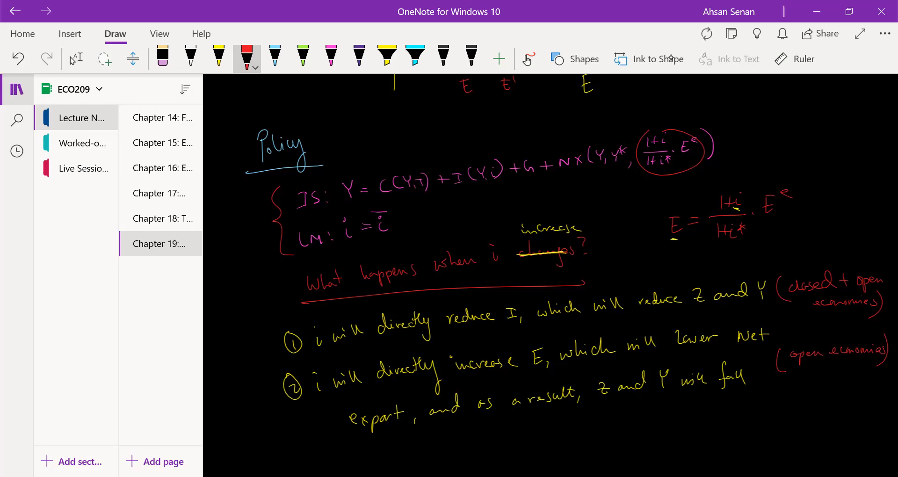
Step: Draw ↑i → ↓Y with branch arrows labelled I(Y,i) and E, NX, then underline both in red
scroll("down", 3)
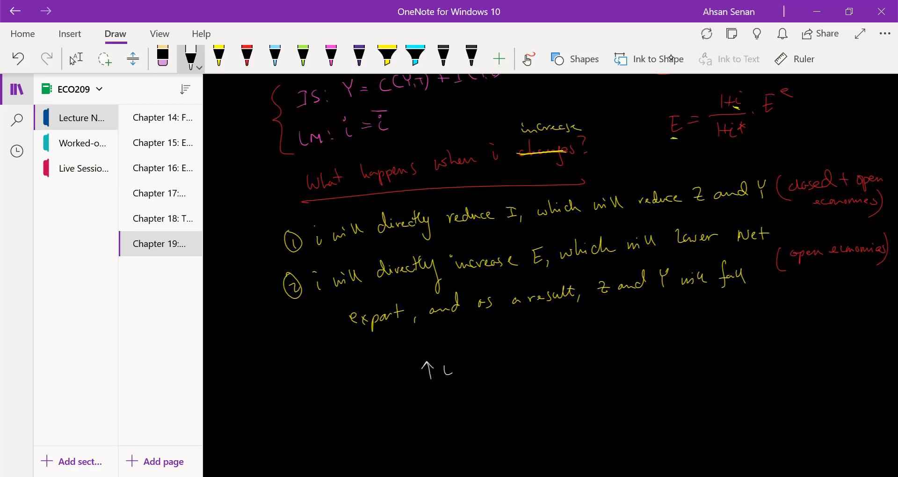
left_click_drag(440, 367, 490, 364)
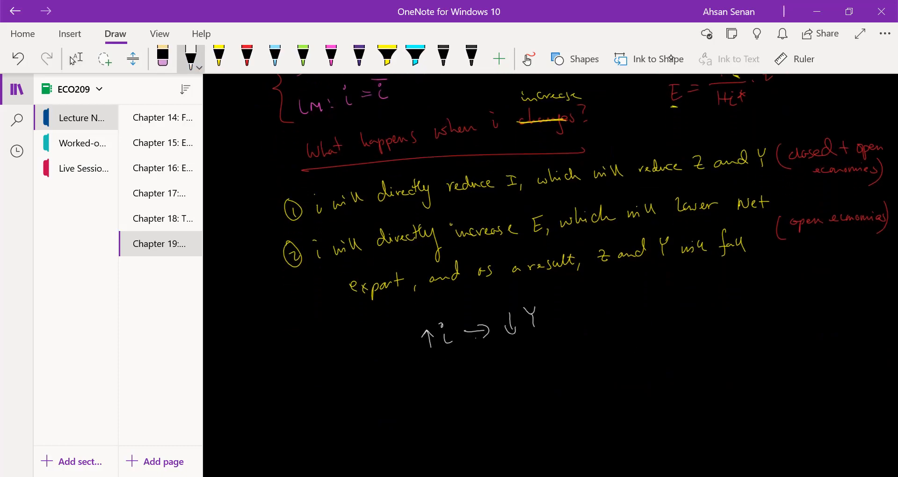
left_click_drag(464, 344, 521, 362)
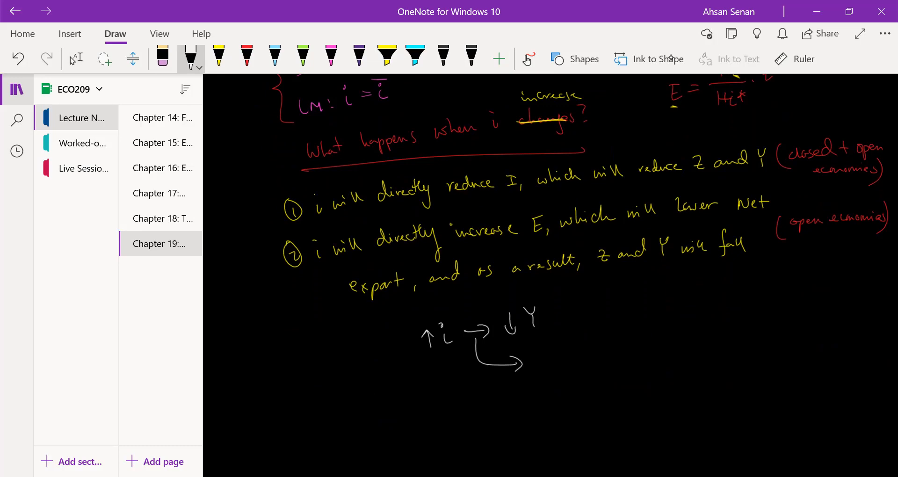
left_click_drag(541, 353, 542, 370)
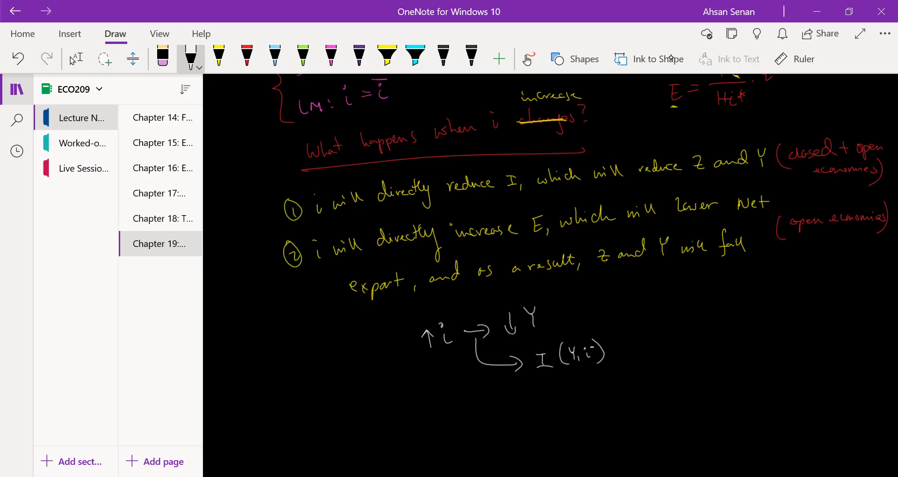
left_click_drag(484, 376, 521, 405)
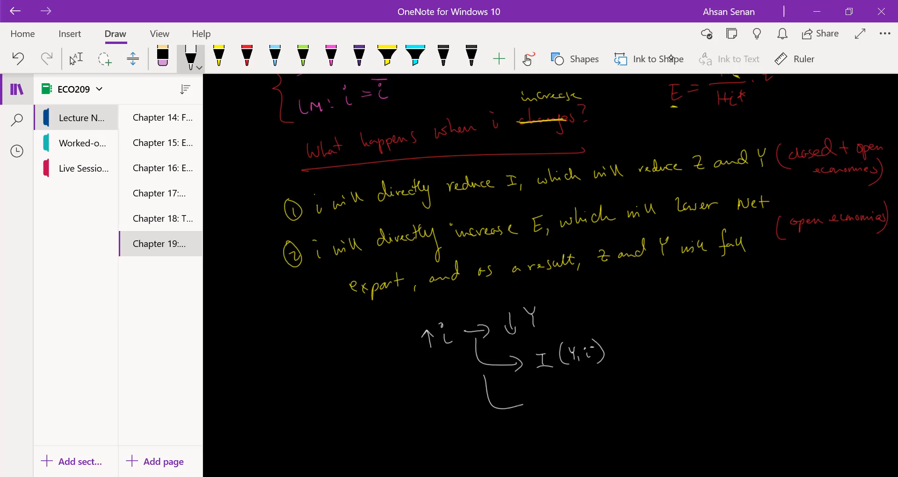
left_click_drag(499, 401, 524, 404)
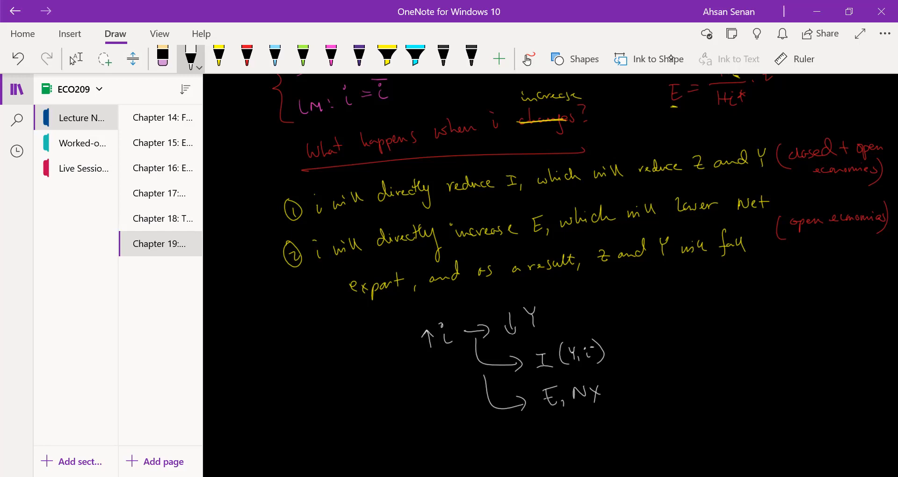
left_click(246, 54)
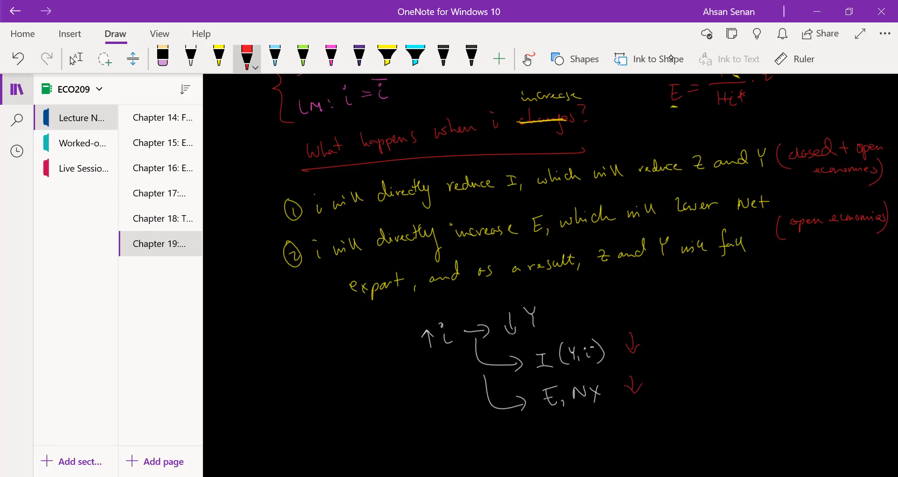
left_click_drag(544, 373, 593, 367)
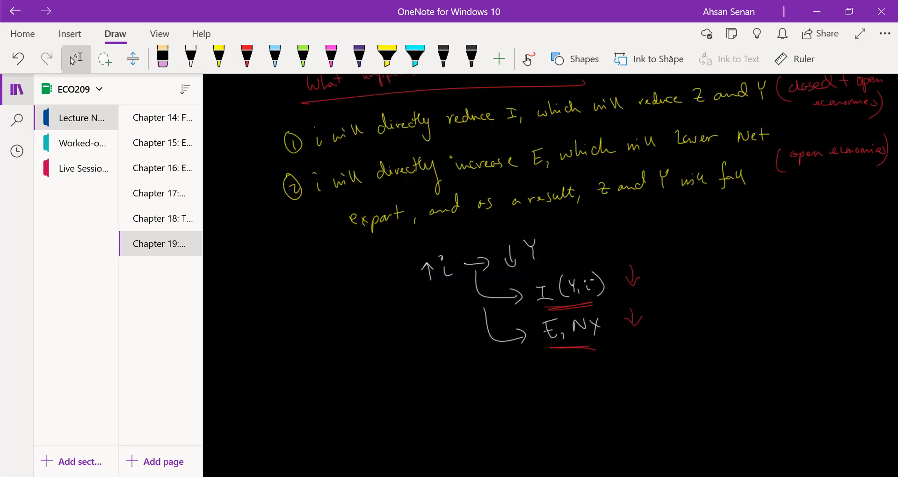
Step: In pink, write the Assume heading and 'two countries → Bangladesh and India.'
left_click(331, 56)
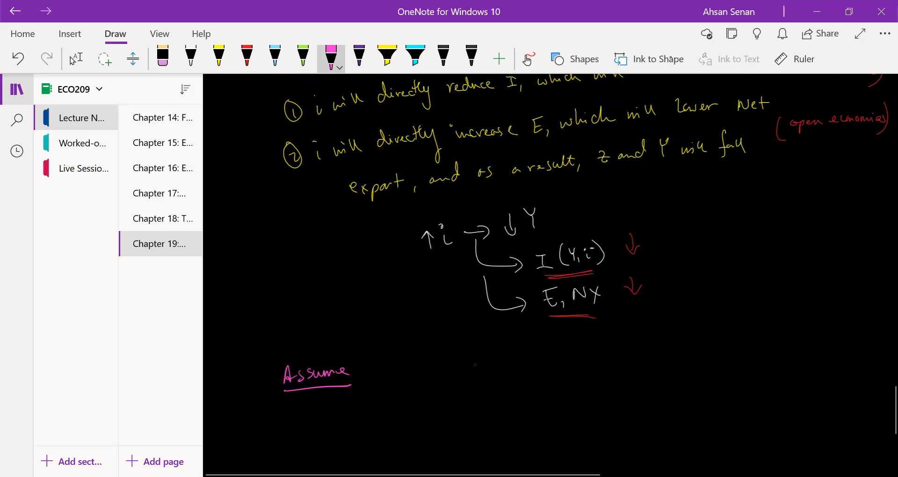
left_click_drag(349, 413, 378, 407)
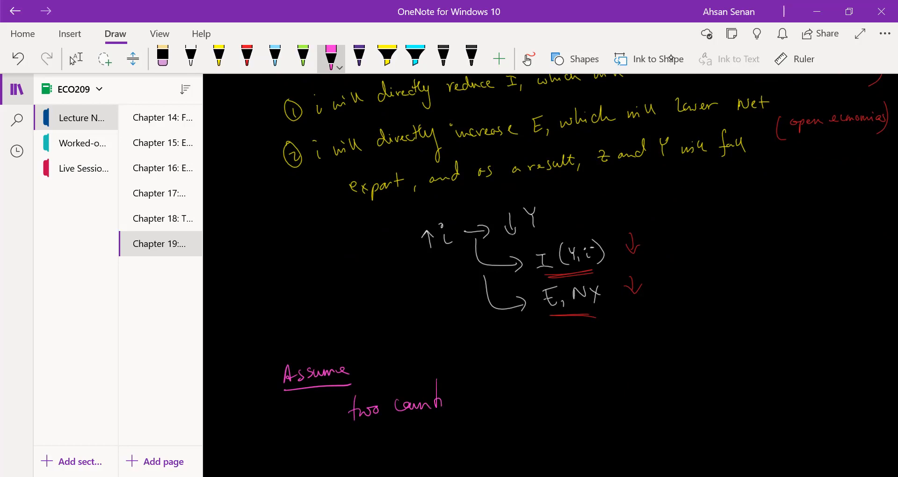
left_click_drag(432, 401, 499, 395)
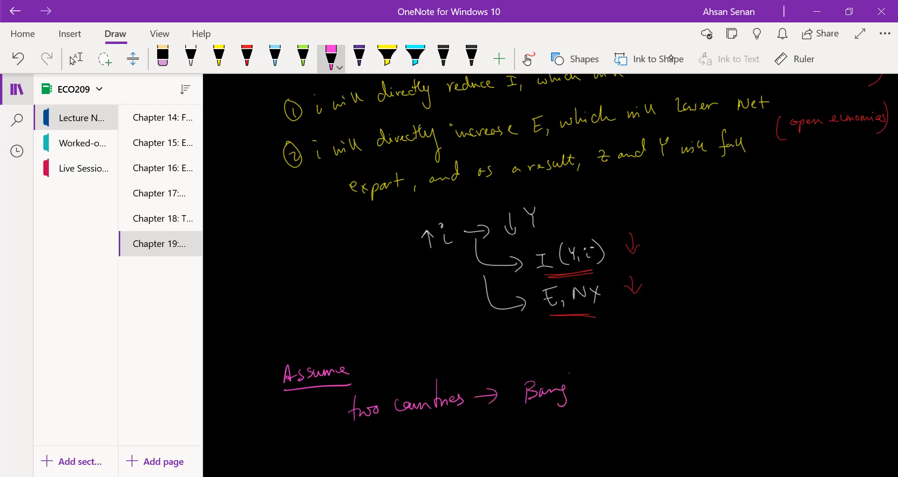
left_click_drag(567, 392, 624, 392)
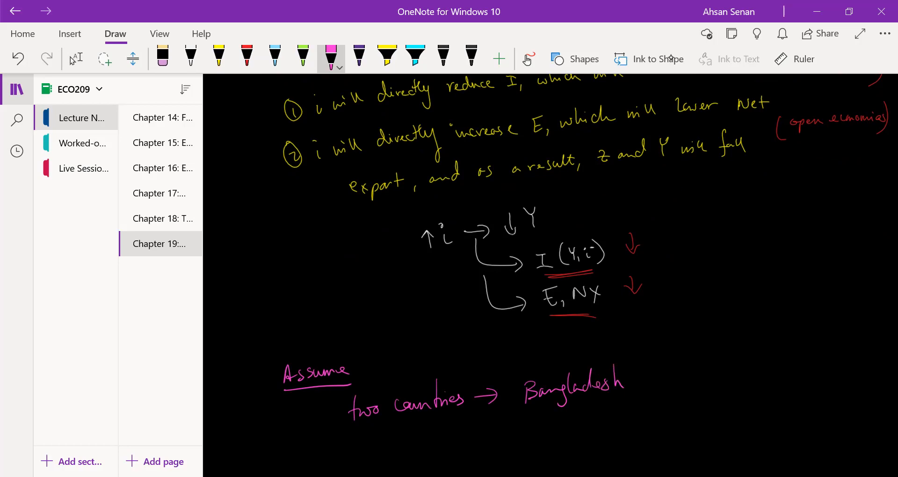
left_click_drag(653, 378, 728, 378)
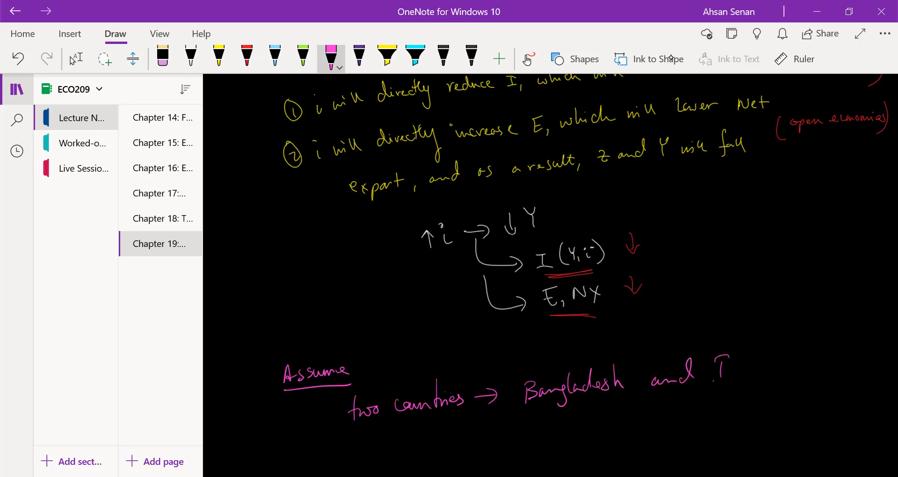
left_click_drag(725, 367, 785, 378)
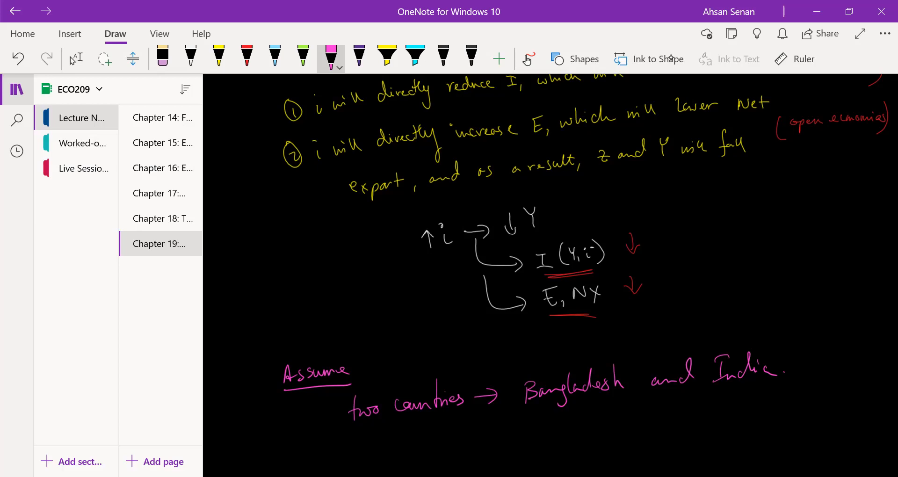
scroll("down", 3)
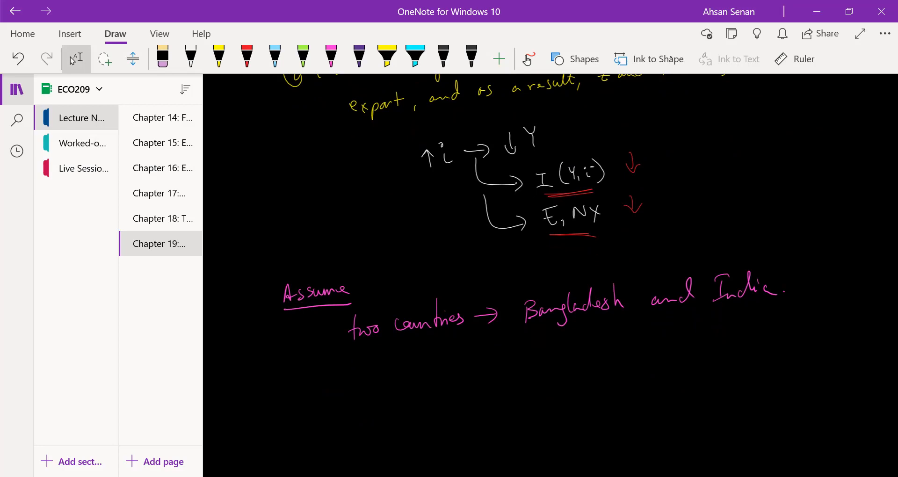
mouse_move(671, 57)
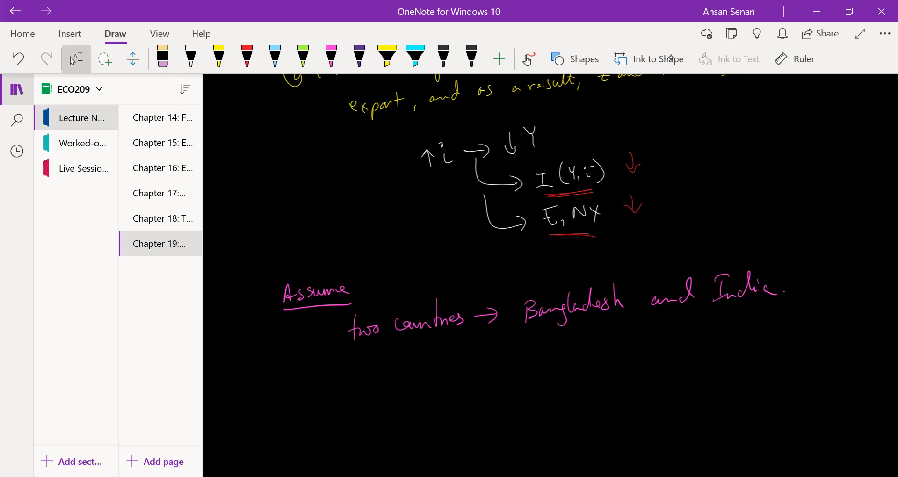
Step: Write 'BD → CMP → i↑' in pink on a new line below the assumption
left_click(331, 55)
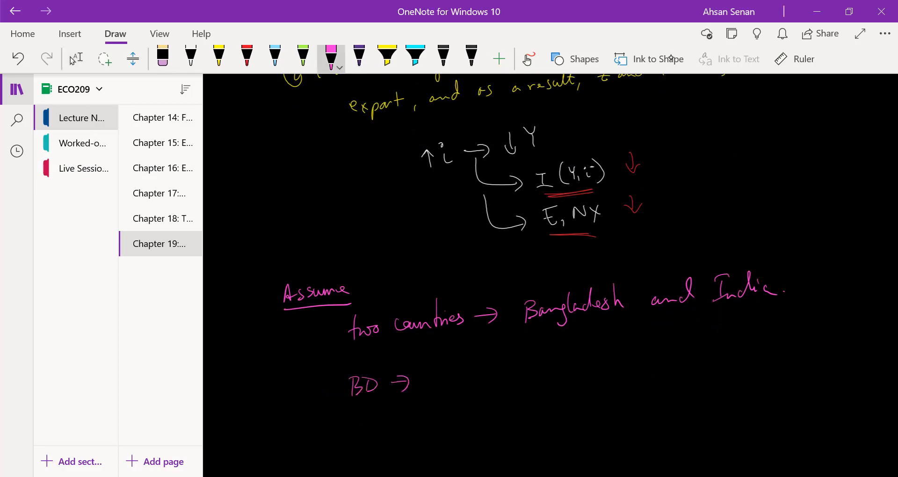
left_click_drag(427, 390, 475, 375)
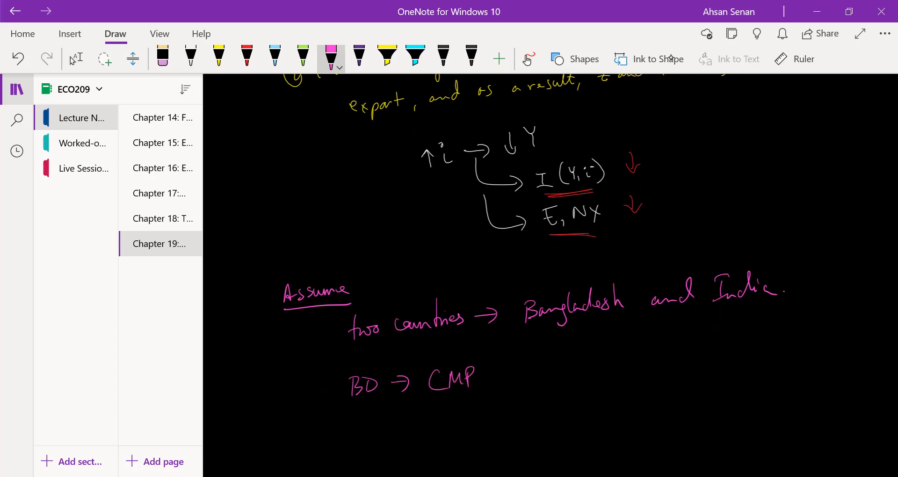
left_click_drag(487, 378, 542, 372)
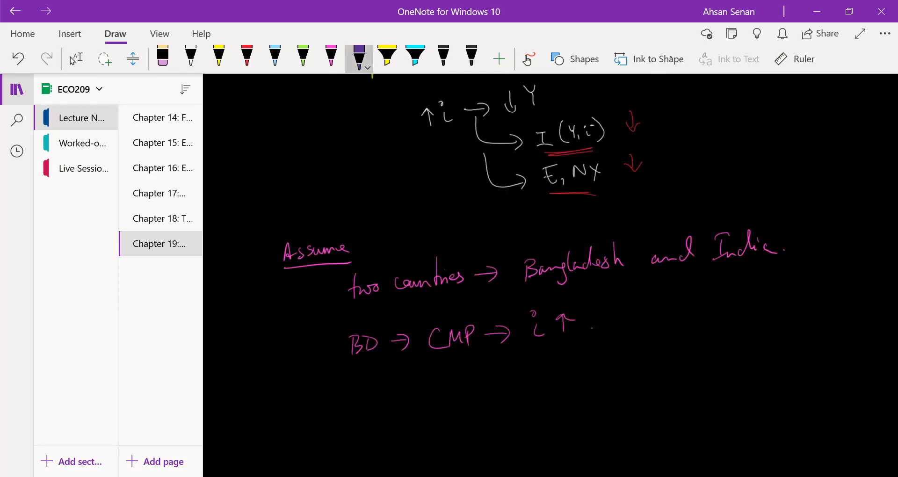
Step: Write 'because of this, what will happen to trade between BD-I, the E,' in purple
left_click_drag(373, 389, 384, 409)
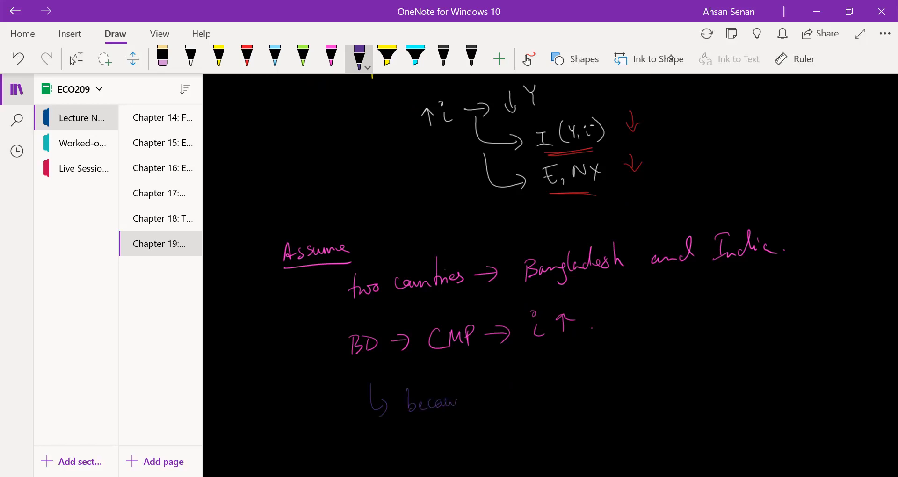
left_click_drag(486, 394, 535, 395)
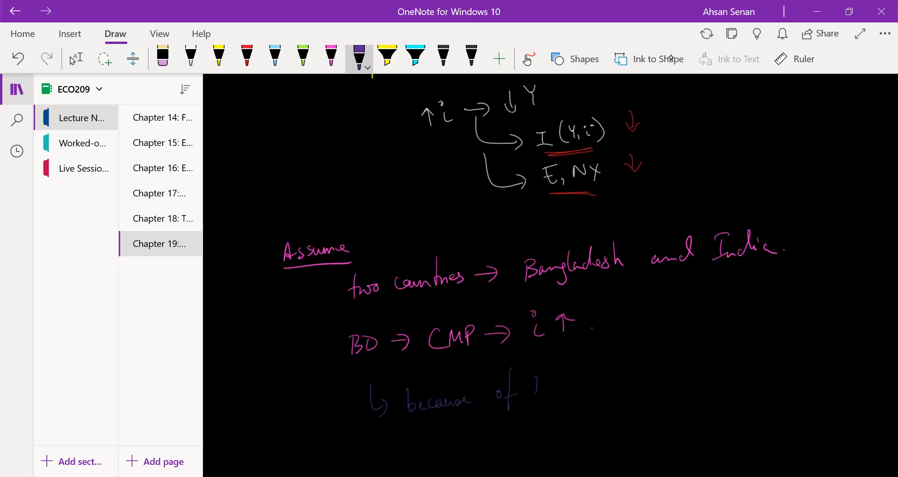
left_click_drag(527, 389, 608, 384)
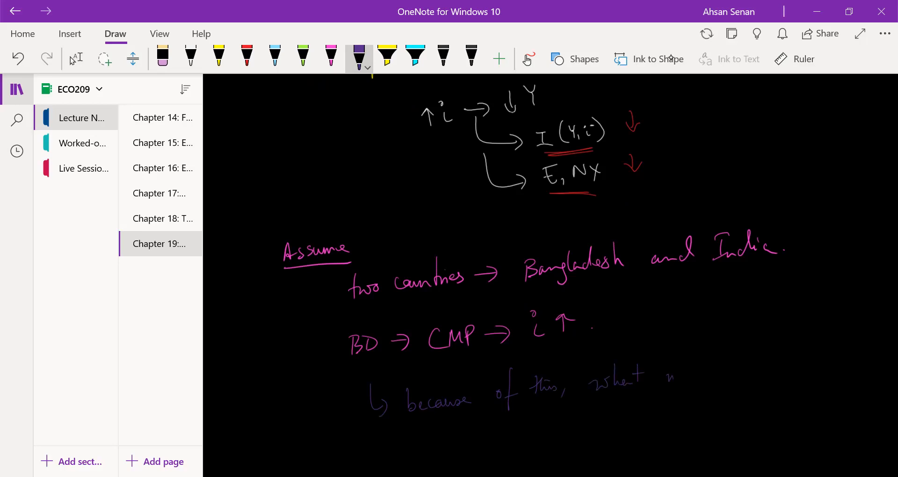
left_click_drag(659, 378, 751, 378)
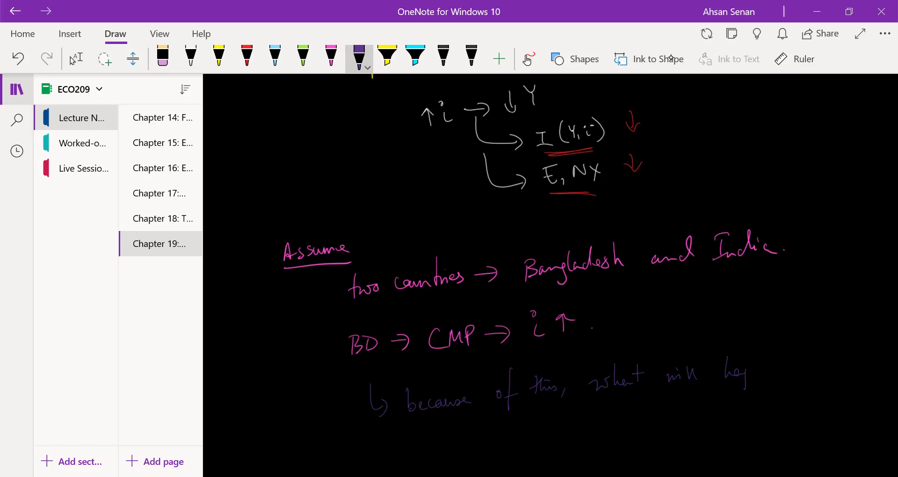
left_click_drag(711, 376, 810, 367)
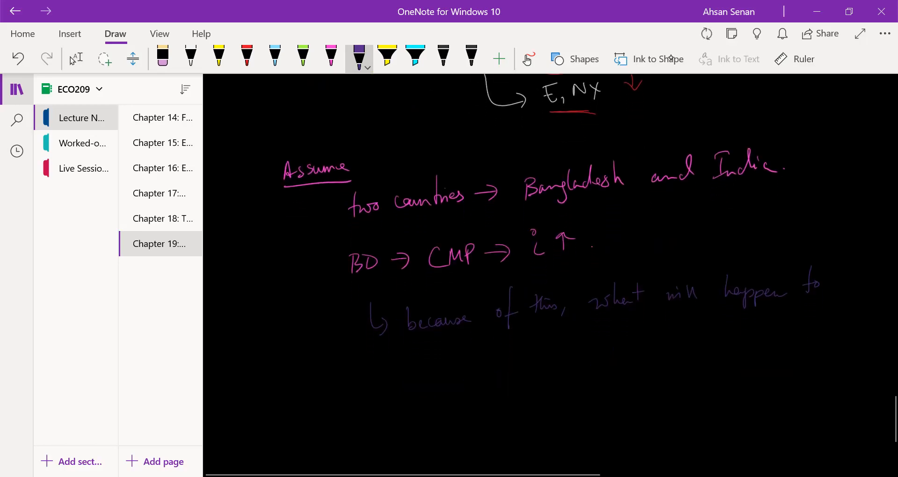
left_click_drag(413, 356, 456, 372)
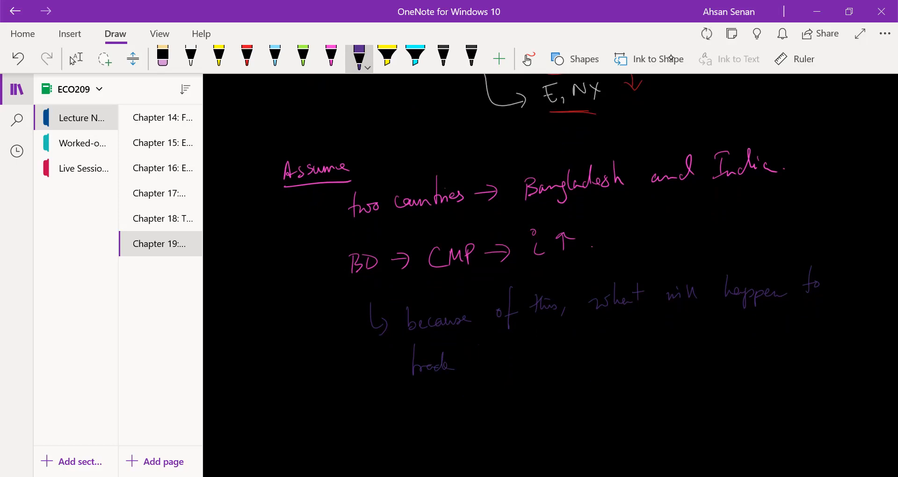
left_click_drag(476, 361, 526, 361)
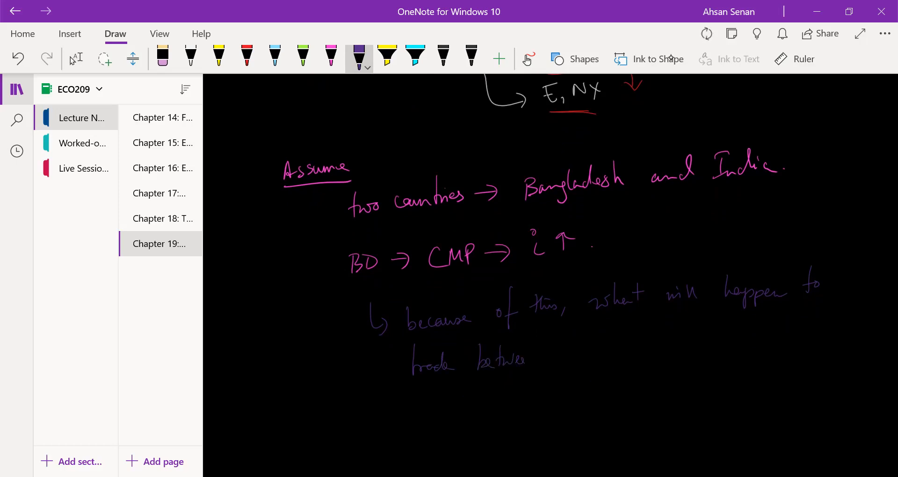
left_click_drag(570, 361, 602, 353)
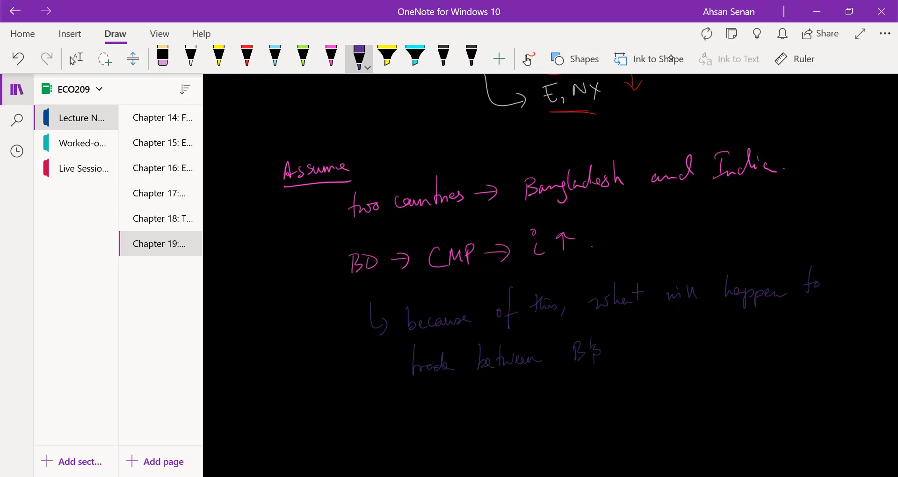
left_click_drag(601, 355, 618, 364)
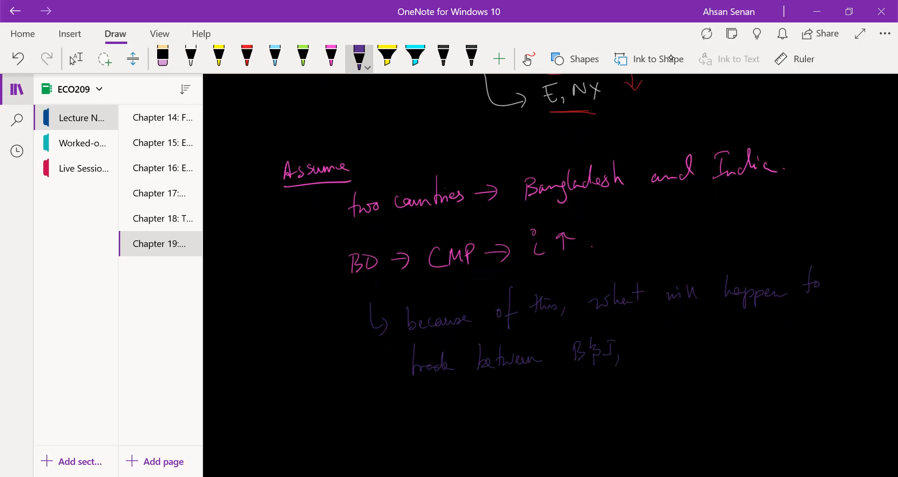
left_click_drag(640, 349, 670, 349)
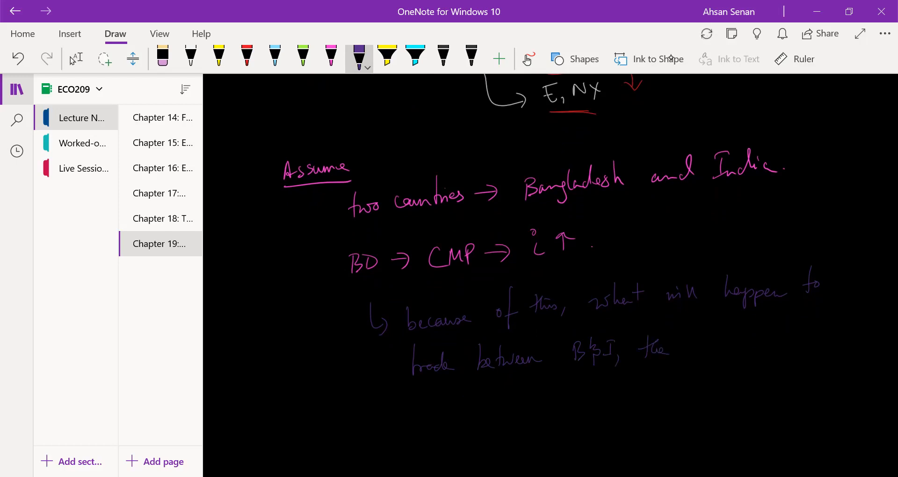
left_click_drag(694, 344, 713, 361)
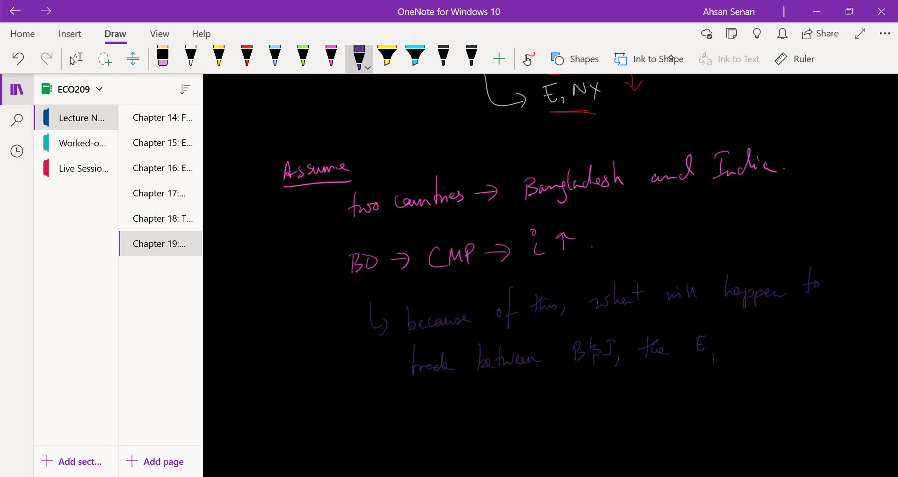
Step: Finish the question with 'demand and output of goods in Bangladesh' and review the page
left_click_drag(734, 353, 744, 344)
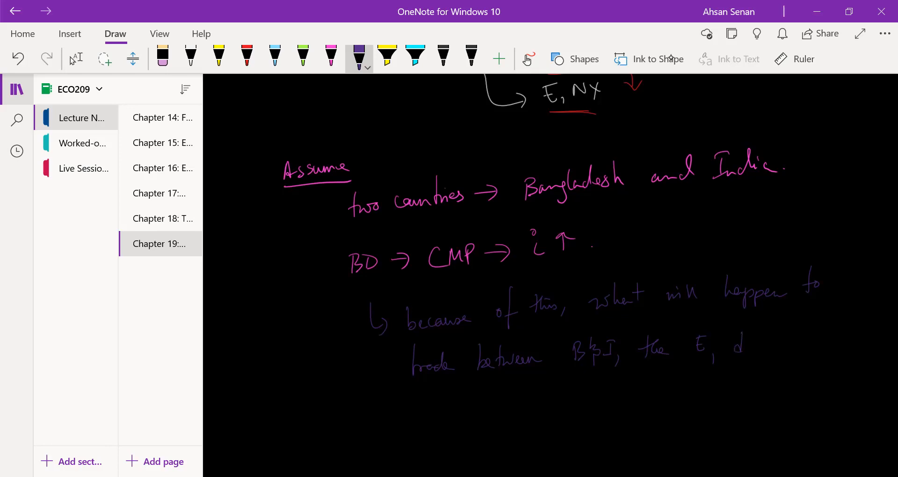
left_click_drag(728, 344, 802, 343)
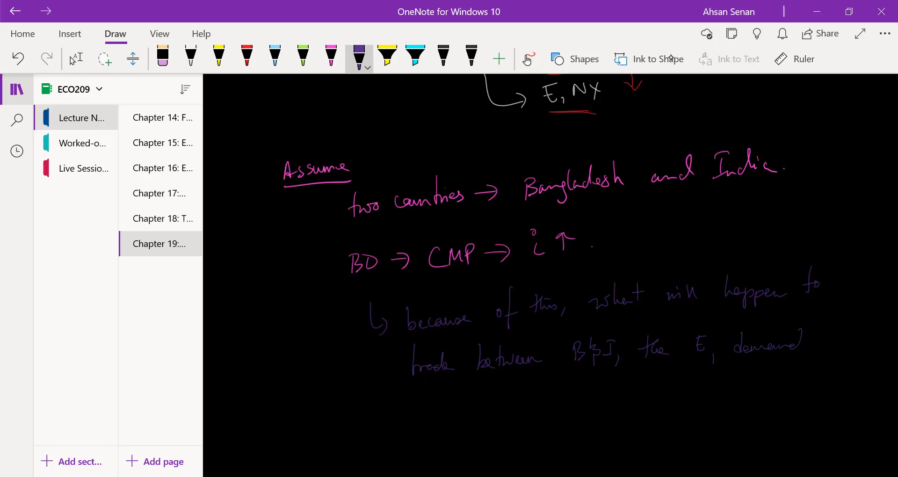
left_click_drag(807, 344, 853, 343)
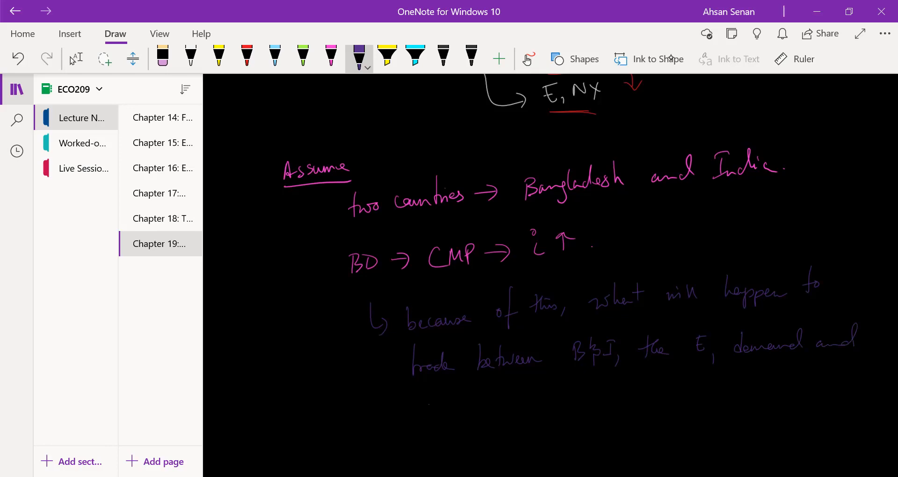
left_click_drag(424, 410, 472, 410)
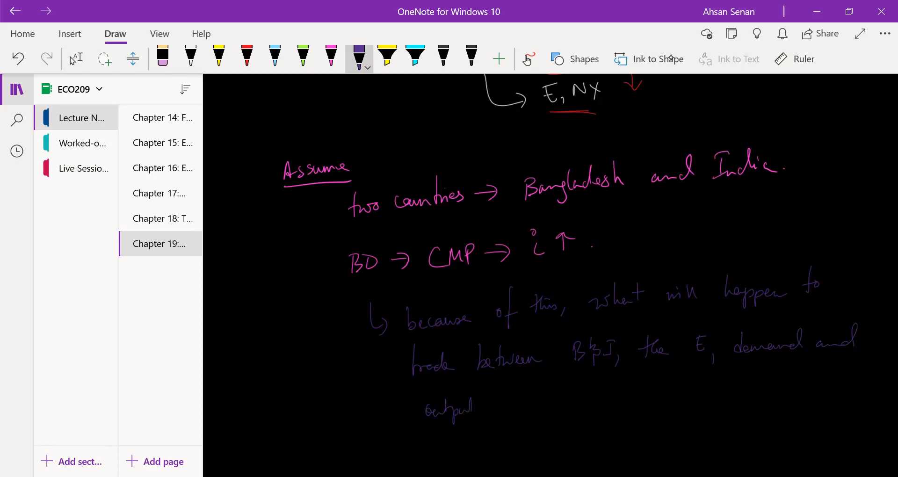
left_click_drag(493, 401, 562, 413)
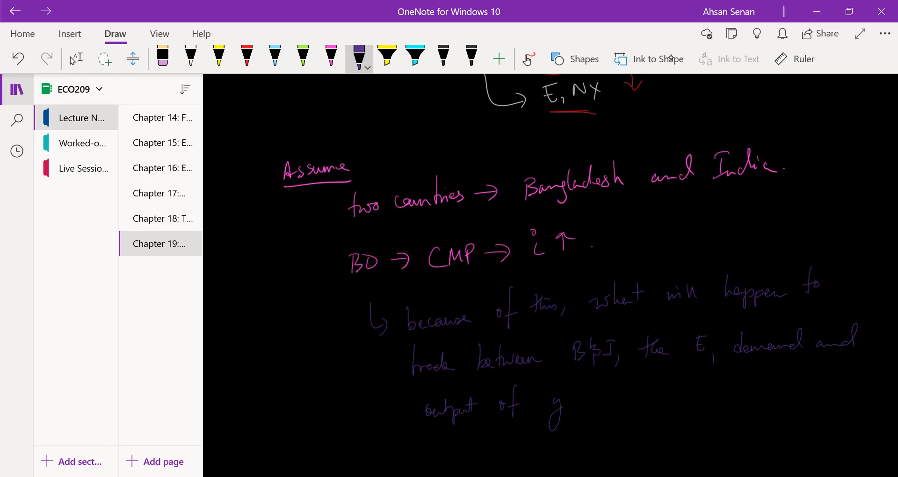
left_click_drag(553, 407, 637, 401)
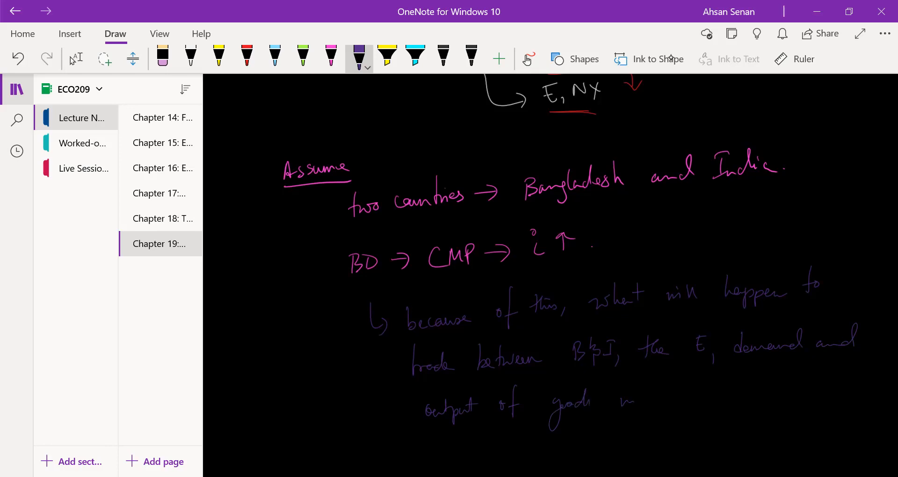
left_click_drag(670, 390, 716, 407)
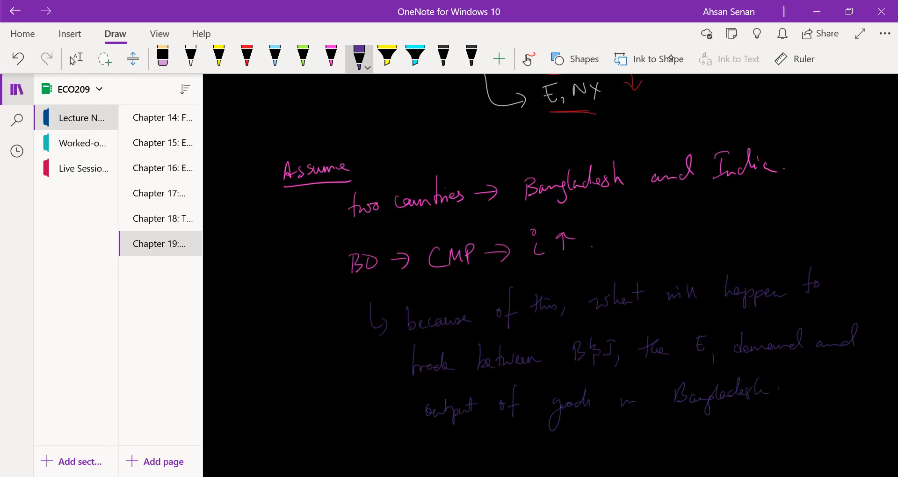
left_click_drag(542, 267, 578, 266)
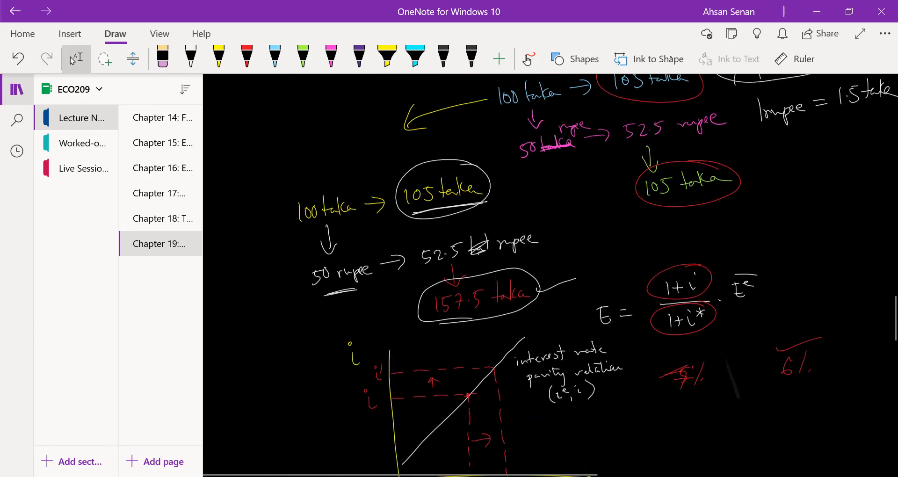
Step: Return to the question, underline the rising i twice and handwrite 'BB →' below it
scroll("down", 3)
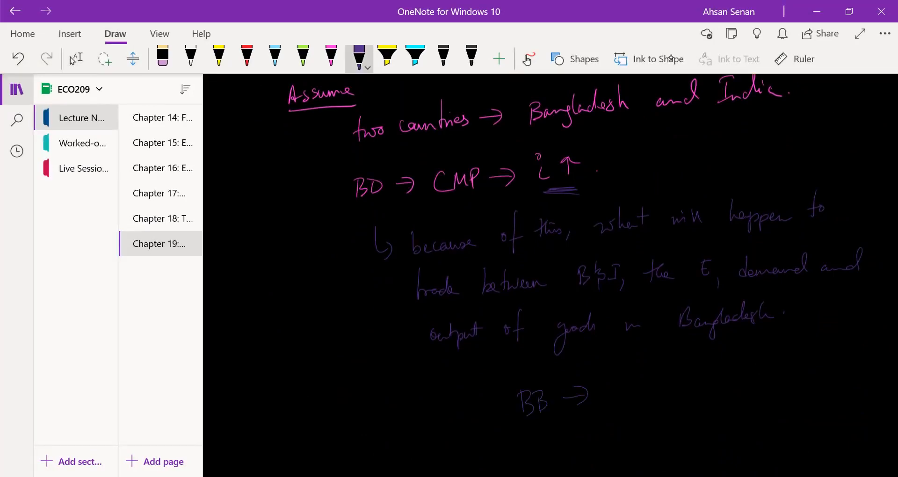
Step: Handwrite a rising '↑i' after 'BB →' so the line reads 'BB → ↑i'
left_click_drag(615, 395, 647, 378)
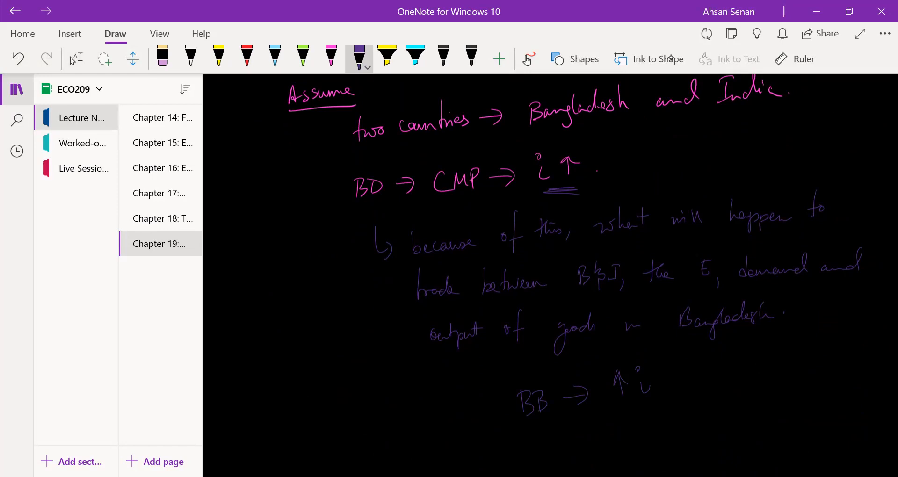
scroll("down", 3)
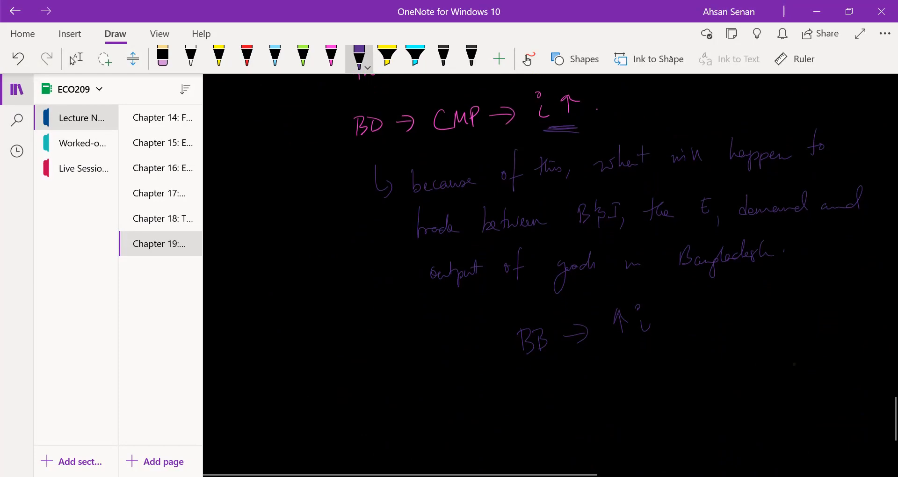